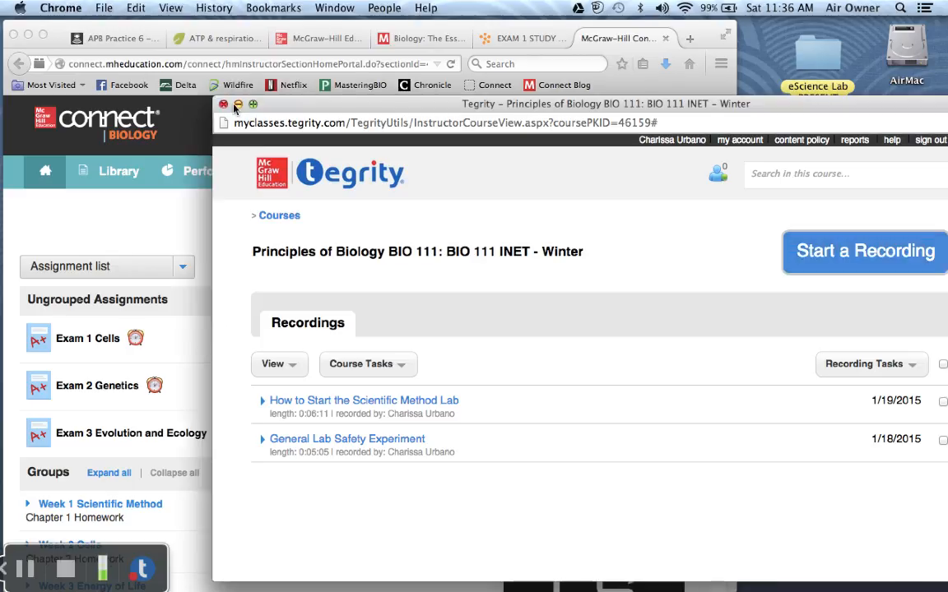
- Close the Tegrity lecture recordings window to return to the BIO 111 course home page
{"action": "left_click", "coordinate": [222, 104]}
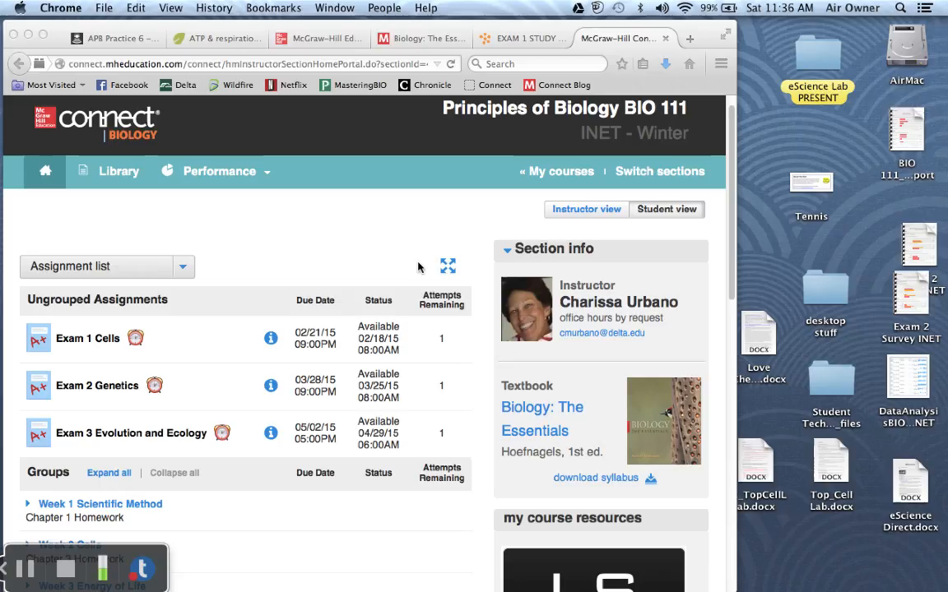
{"action": "mouse_move", "coordinate": [555, 247]}
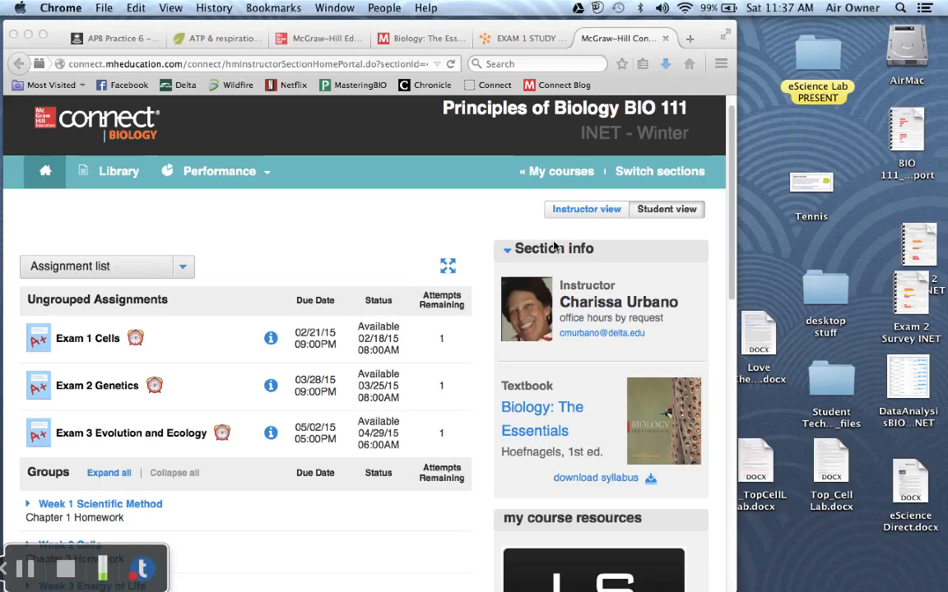
{"action": "mouse_move", "coordinate": [392, 123]}
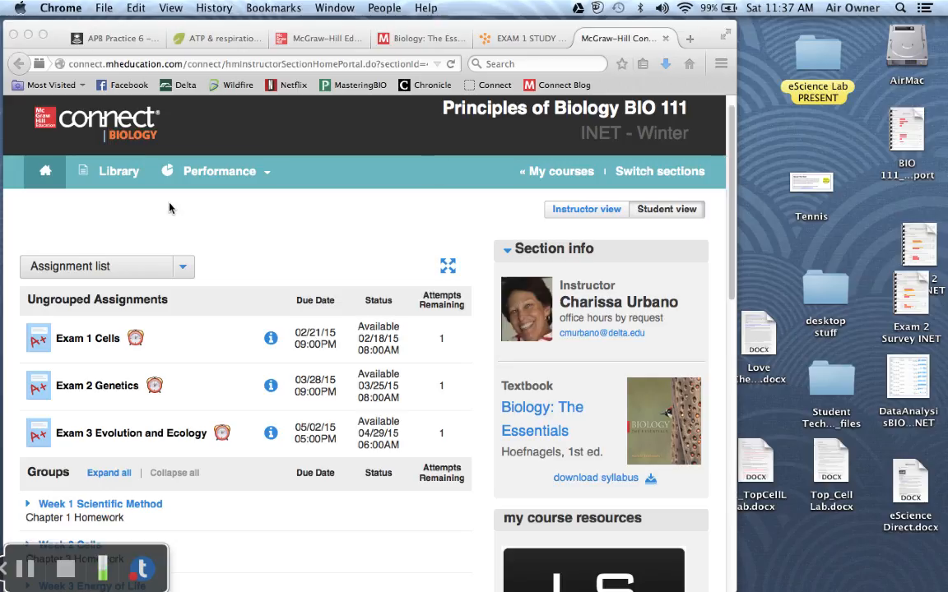
{"action": "mouse_move", "coordinate": [122, 329]}
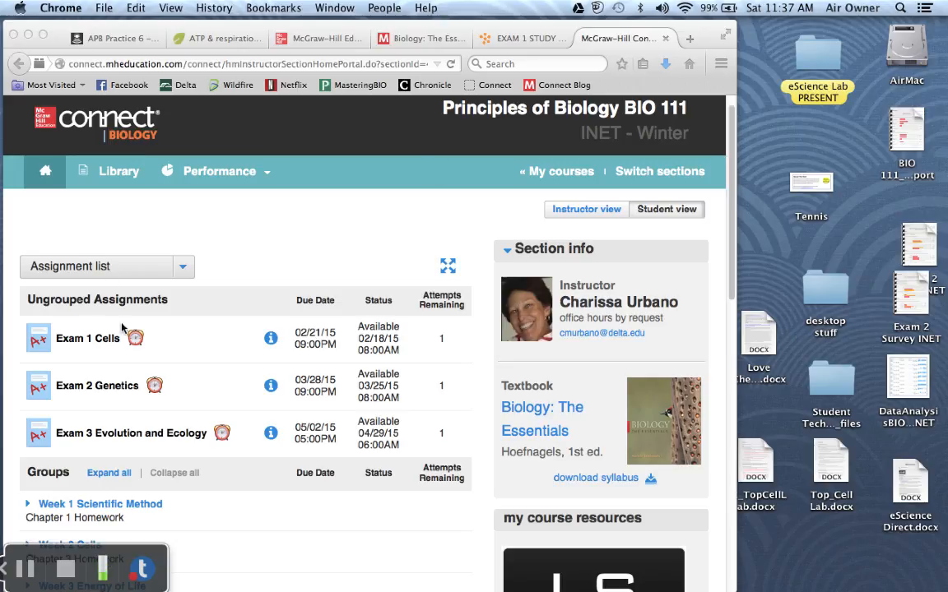
{"action": "mouse_move", "coordinate": [121, 344]}
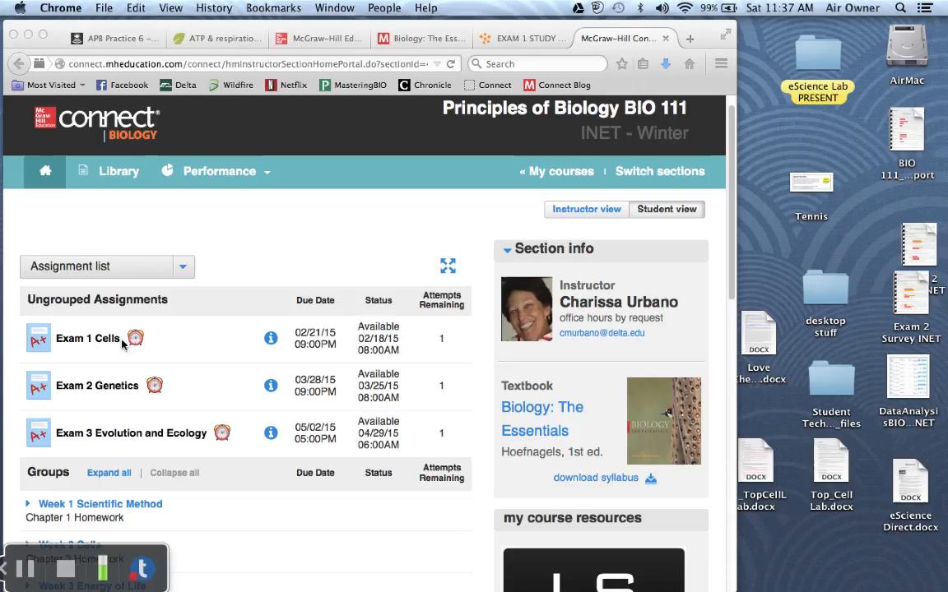
{"action": "mouse_move", "coordinate": [95, 333]}
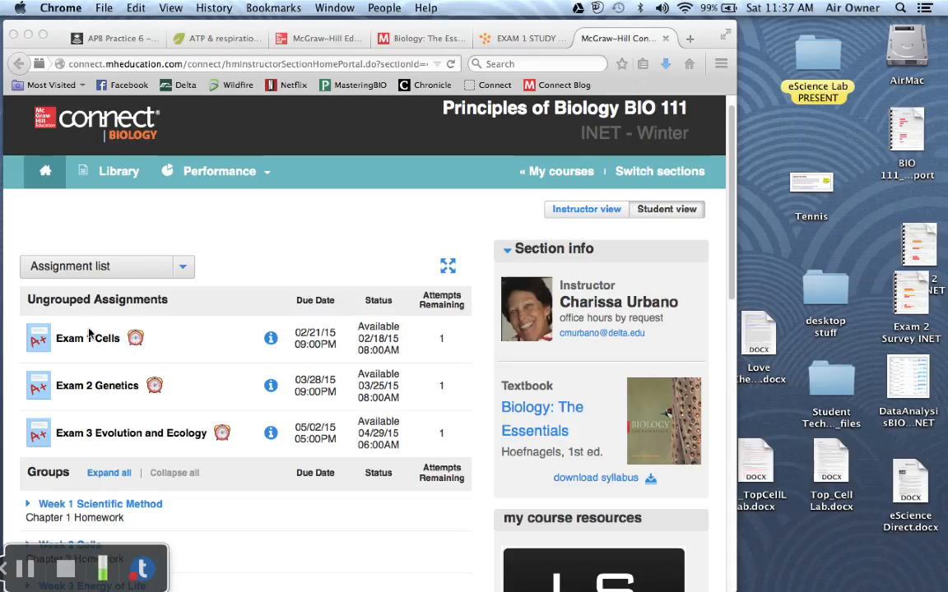
{"action": "mouse_move", "coordinate": [161, 326]}
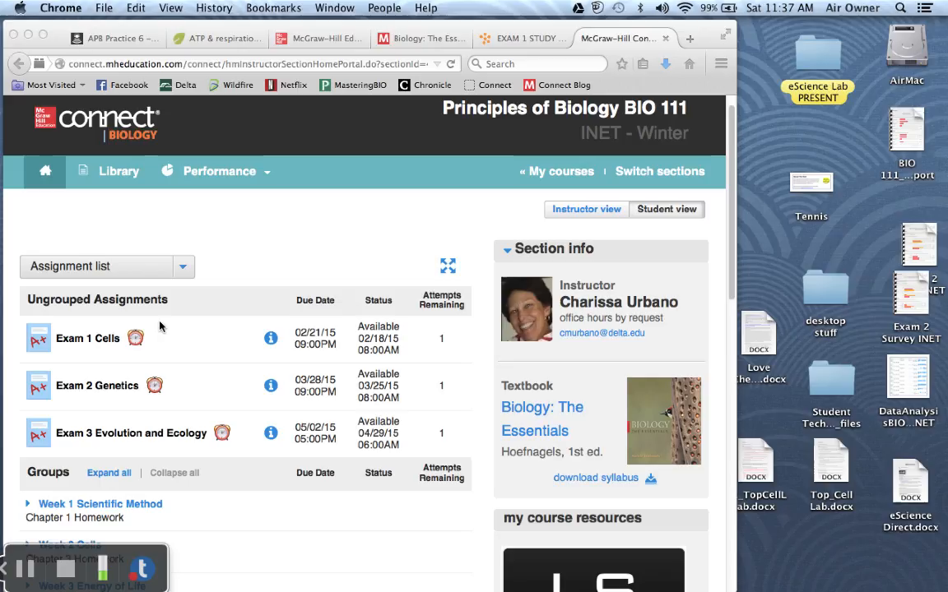
{"action": "mouse_move", "coordinate": [105, 344]}
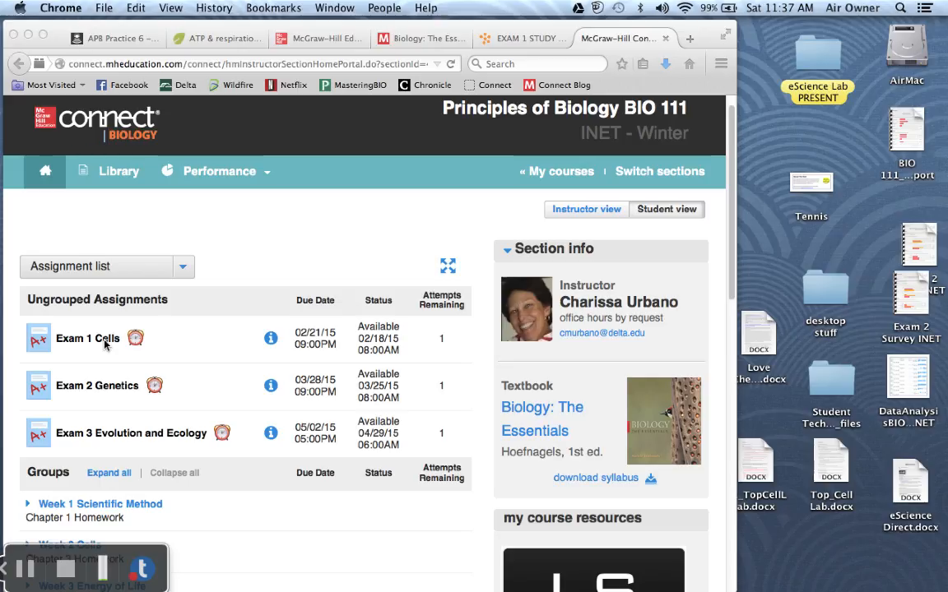
{"action": "mouse_move", "coordinate": [328, 319]}
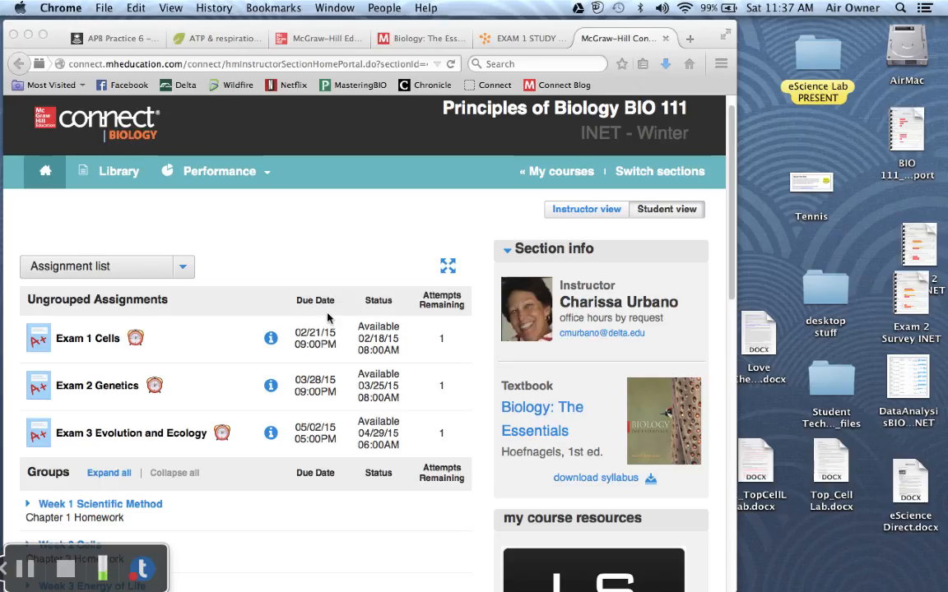
{"action": "mouse_move", "coordinate": [426, 359]}
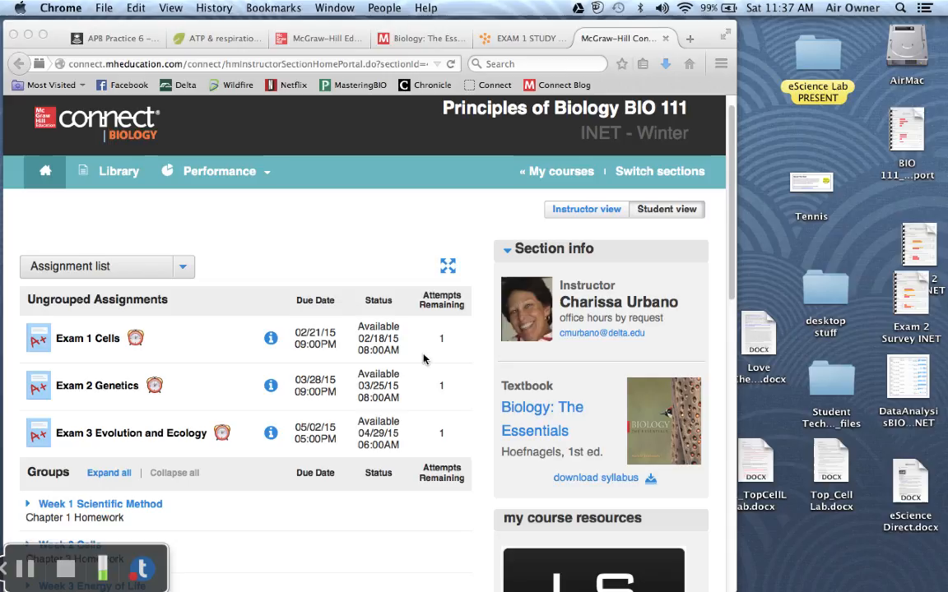
{"action": "mouse_move", "coordinate": [739, 249]}
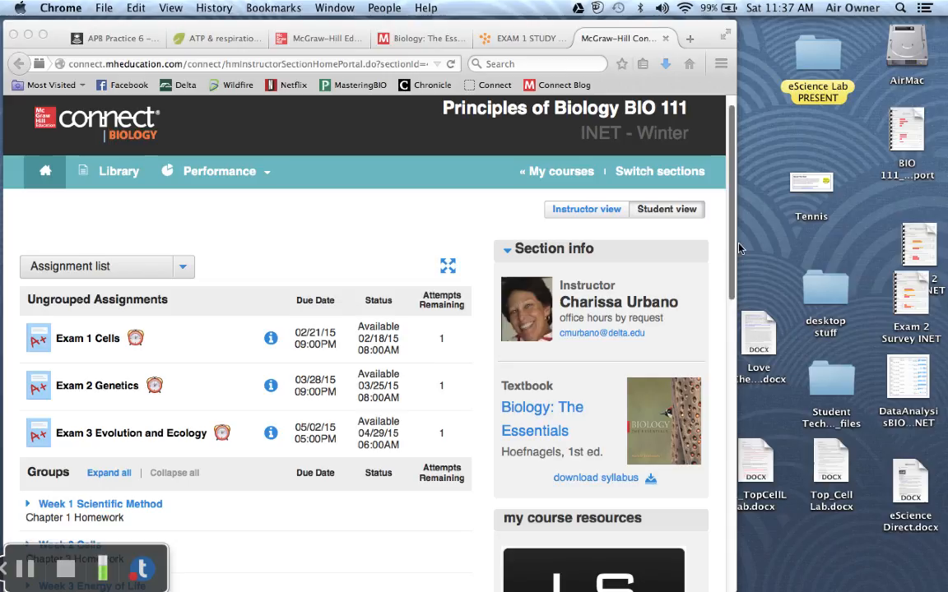
- Scroll the course page down to the weekly homework groups and the LearnSmart tile
{"action": "scroll", "scroll_direction": "down", "scroll_amount": 3}
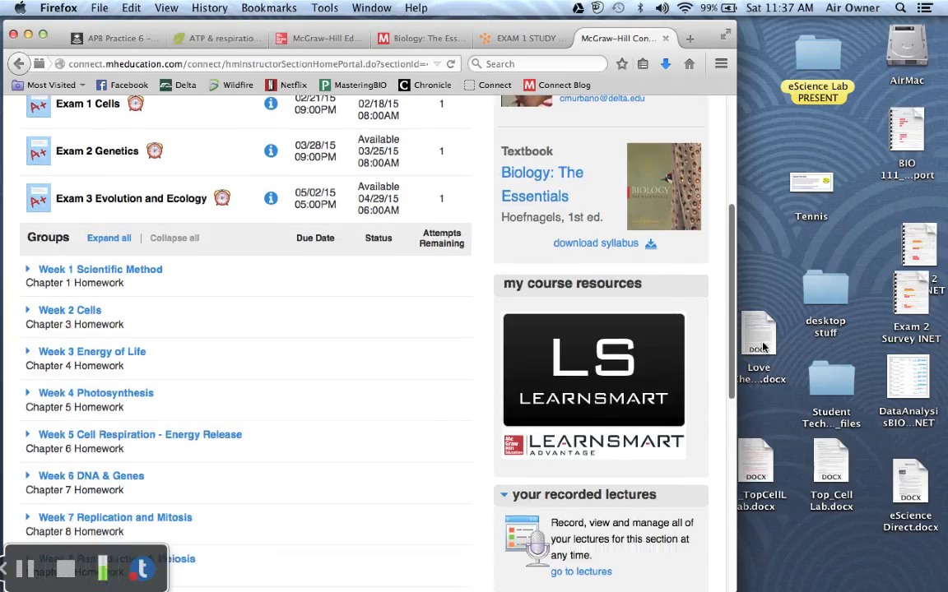
{"action": "scroll", "scroll_direction": "down", "scroll_amount": 3}
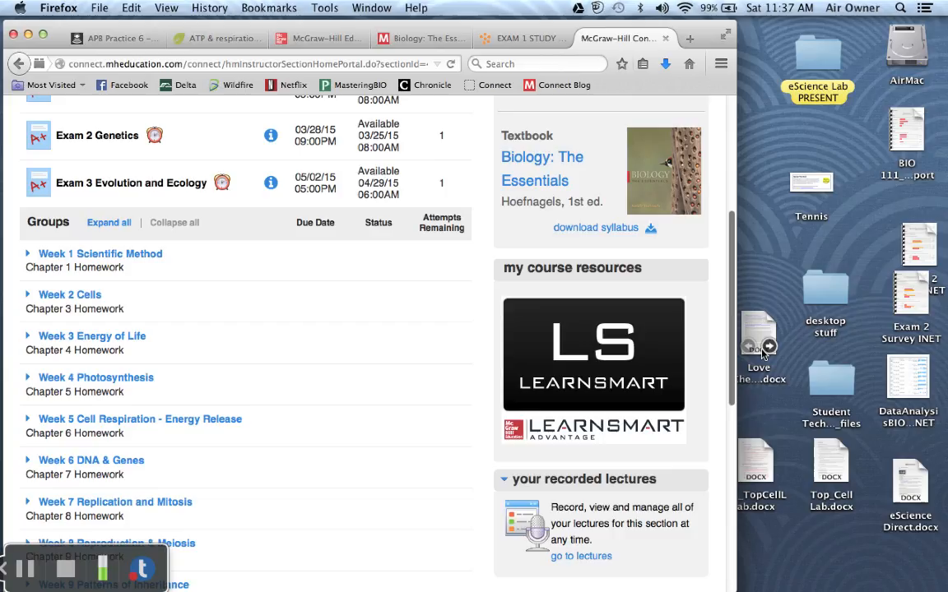
{"action": "mouse_move", "coordinate": [588, 347]}
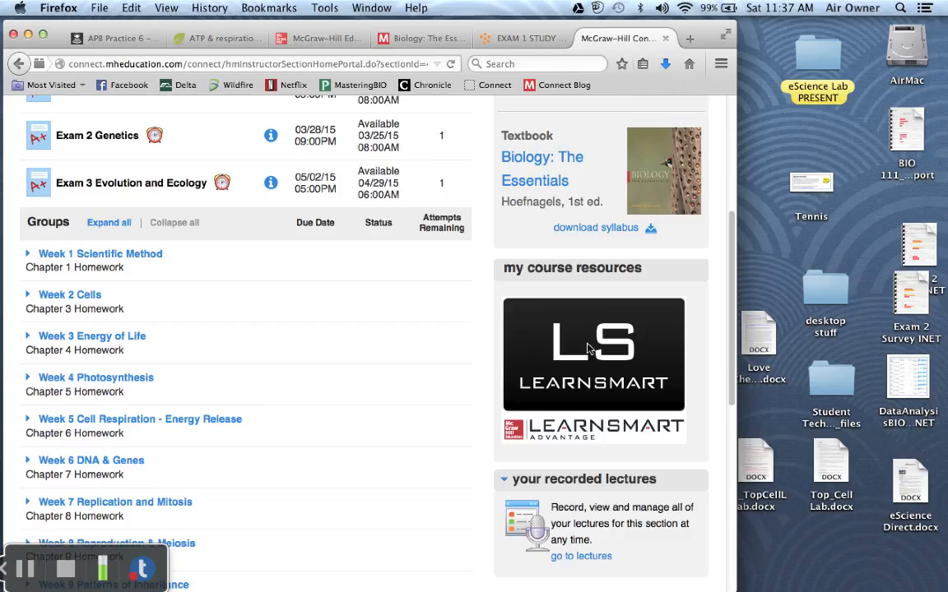
{"action": "mouse_move", "coordinate": [582, 402]}
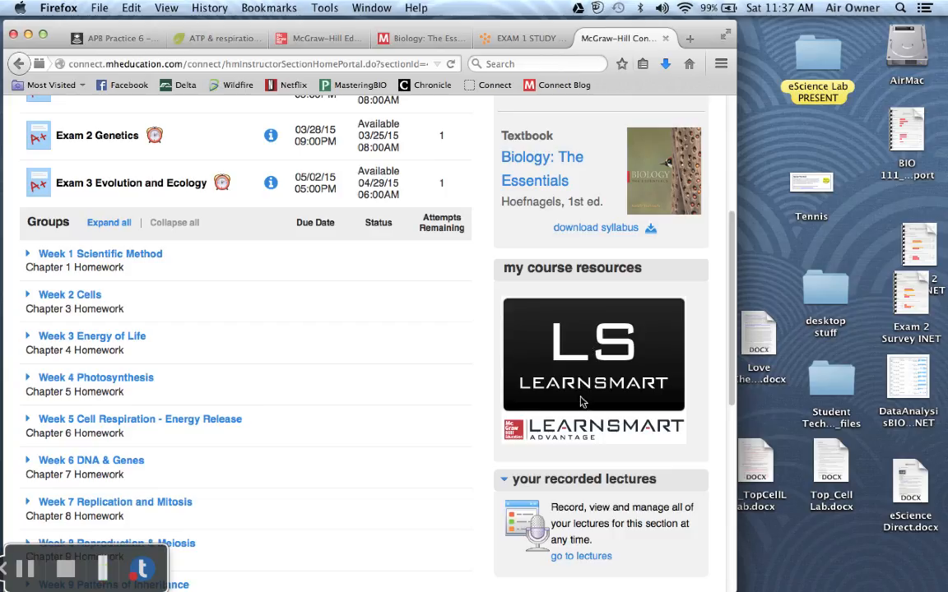
- Launch the Biology: The Essentials SmartBook from the course resources
{"action": "left_click", "coordinate": [593, 354]}
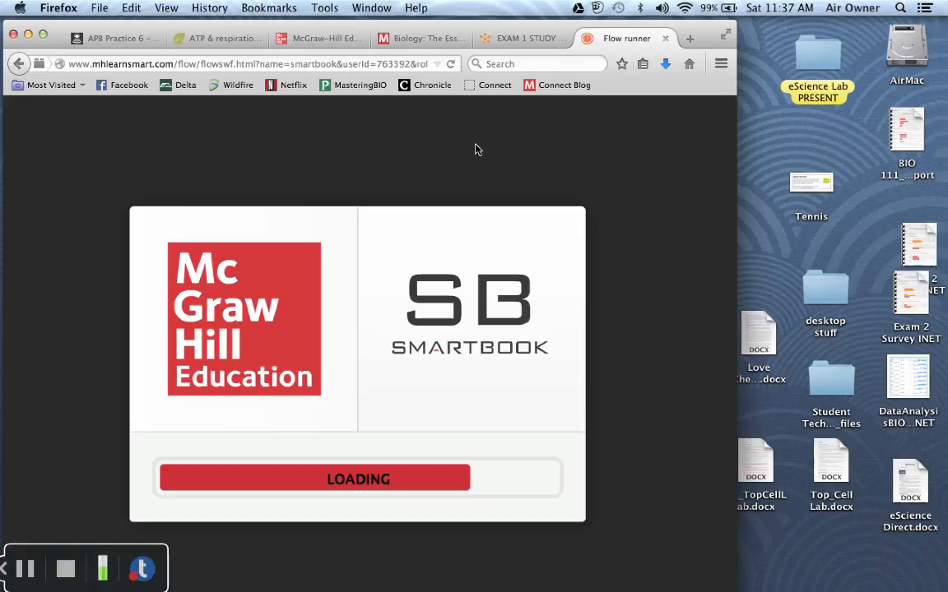
{"action": "mouse_move", "coordinate": [461, 155]}
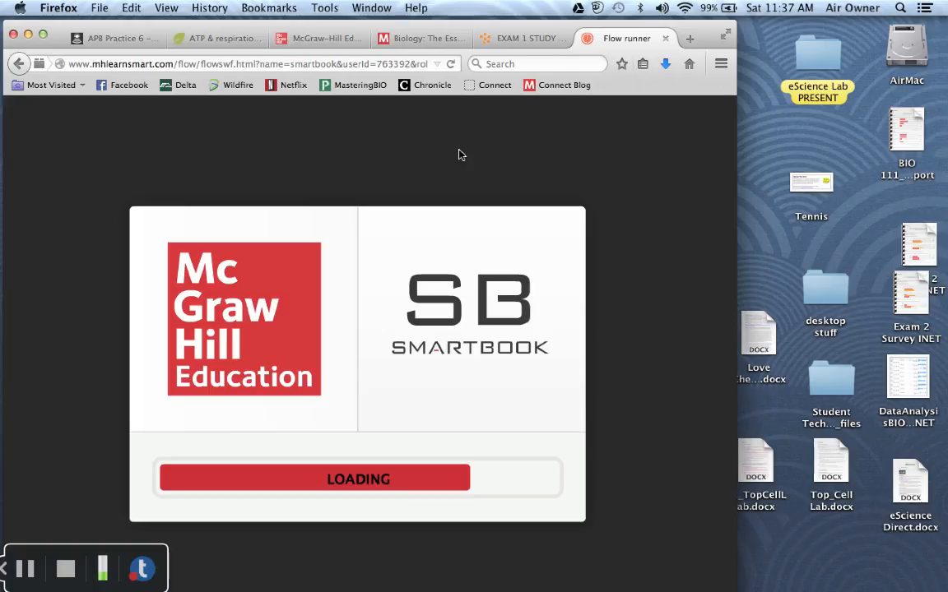
{"action": "mouse_move", "coordinate": [473, 139]}
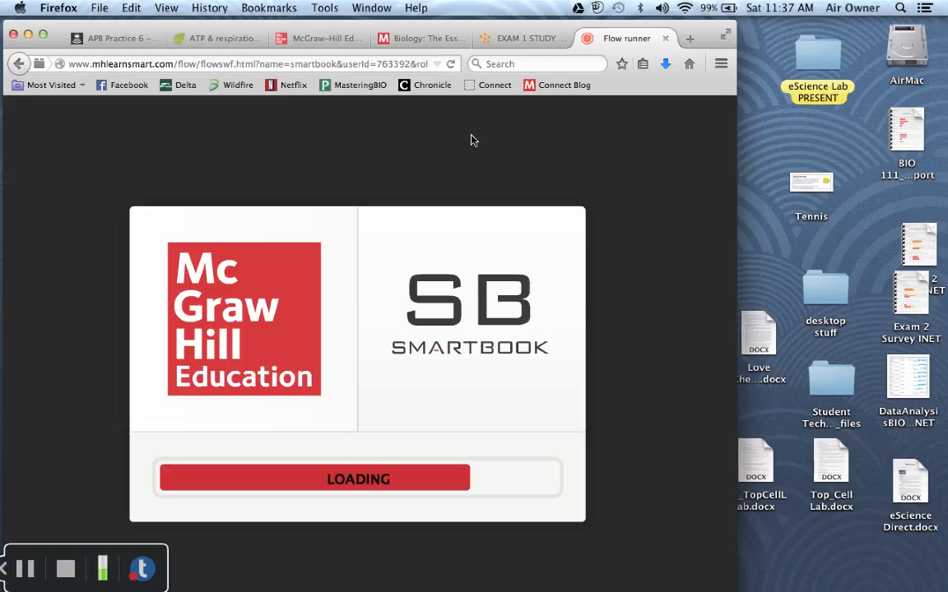
{"action": "mouse_move", "coordinate": [477, 135]}
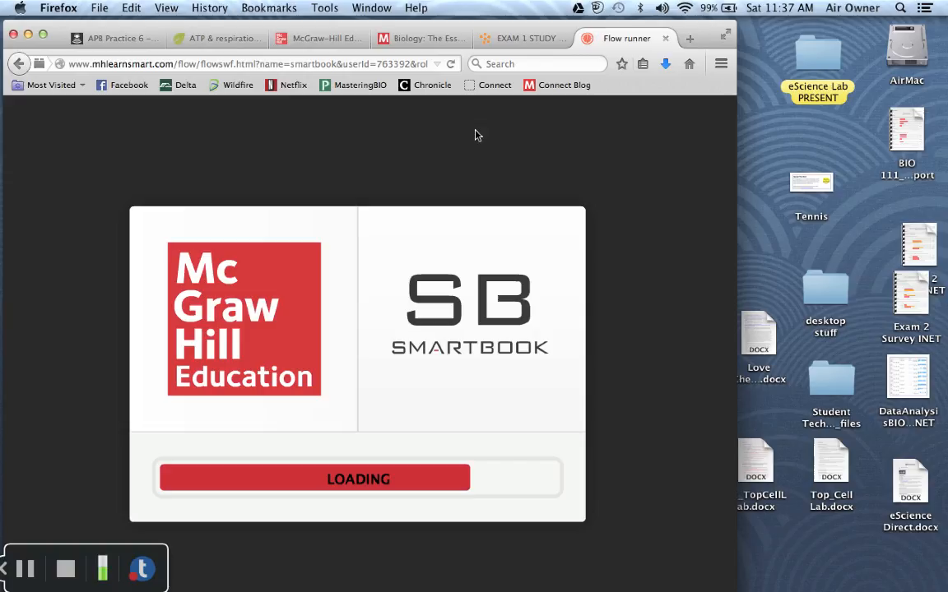
{"action": "mouse_move", "coordinate": [535, 88]}
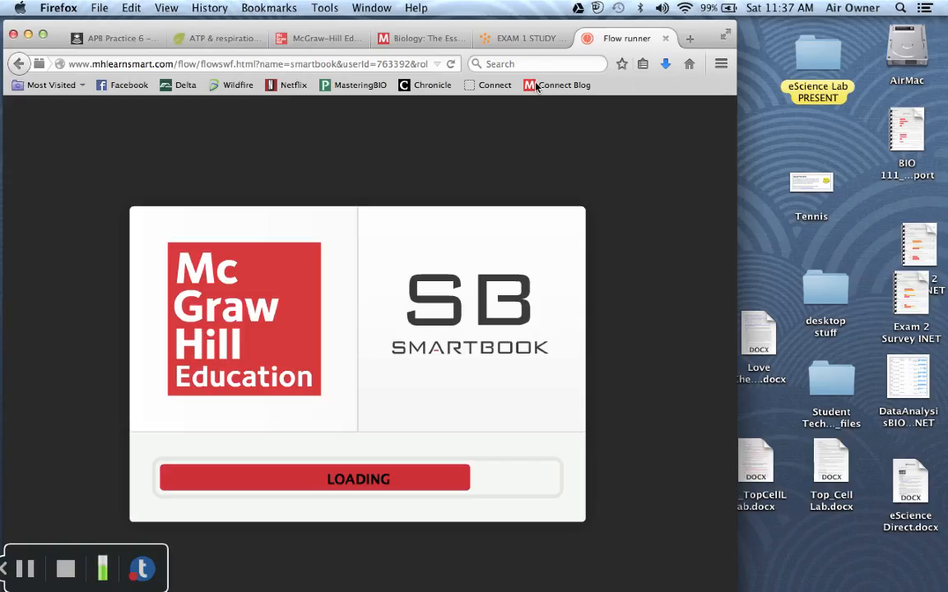
{"action": "mouse_move", "coordinate": [531, 121]}
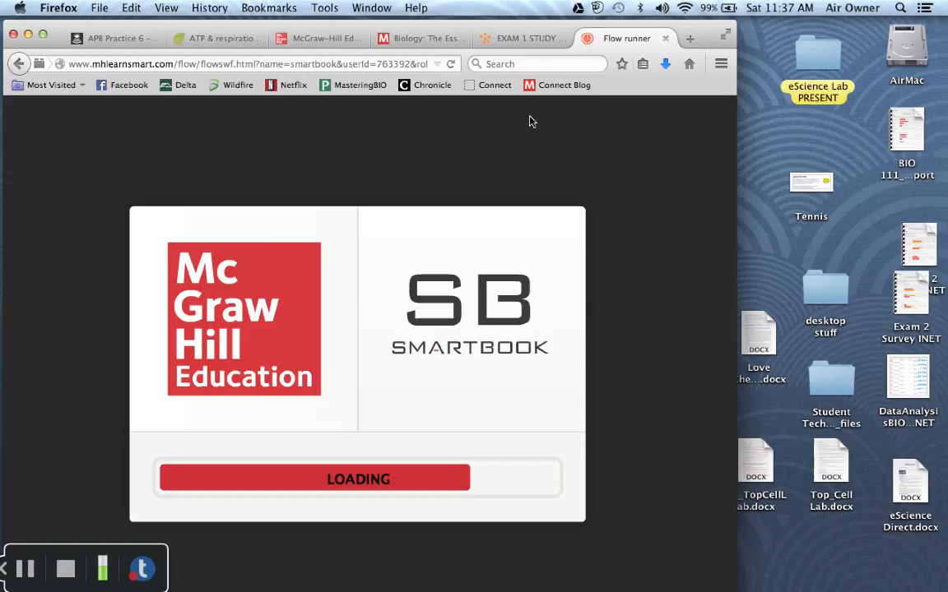
{"action": "mouse_move", "coordinate": [534, 108]}
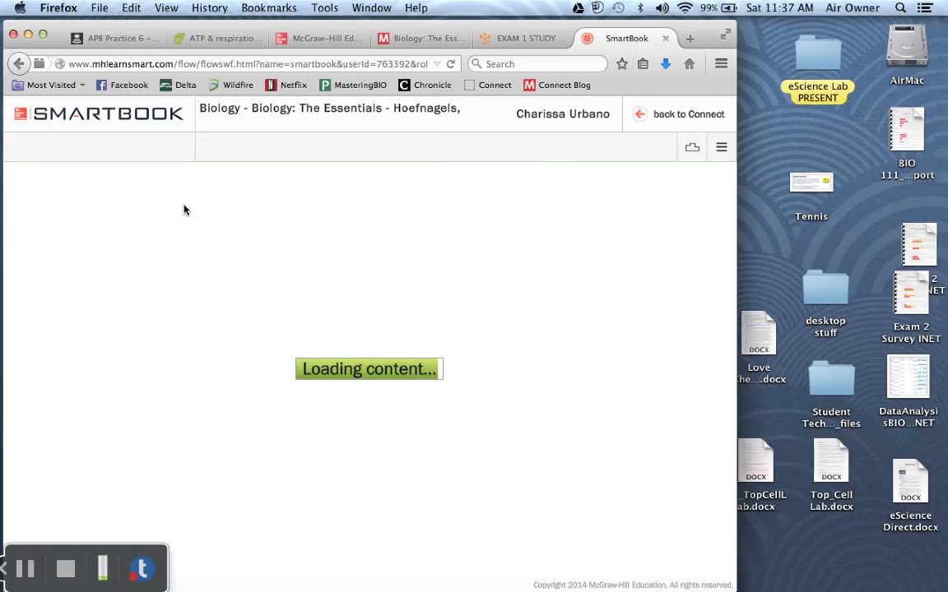
{"action": "mouse_move", "coordinate": [147, 211]}
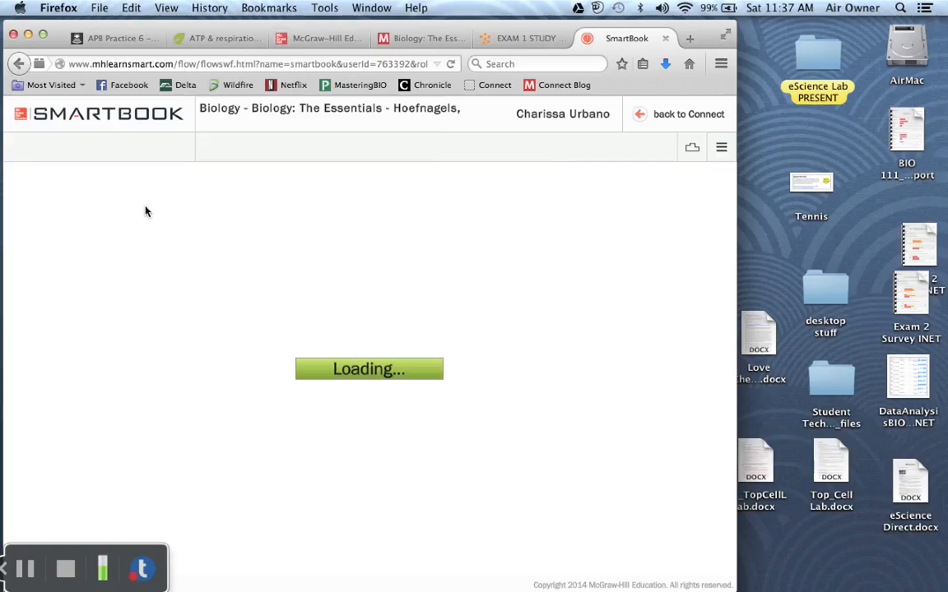
{"action": "mouse_move", "coordinate": [162, 214]}
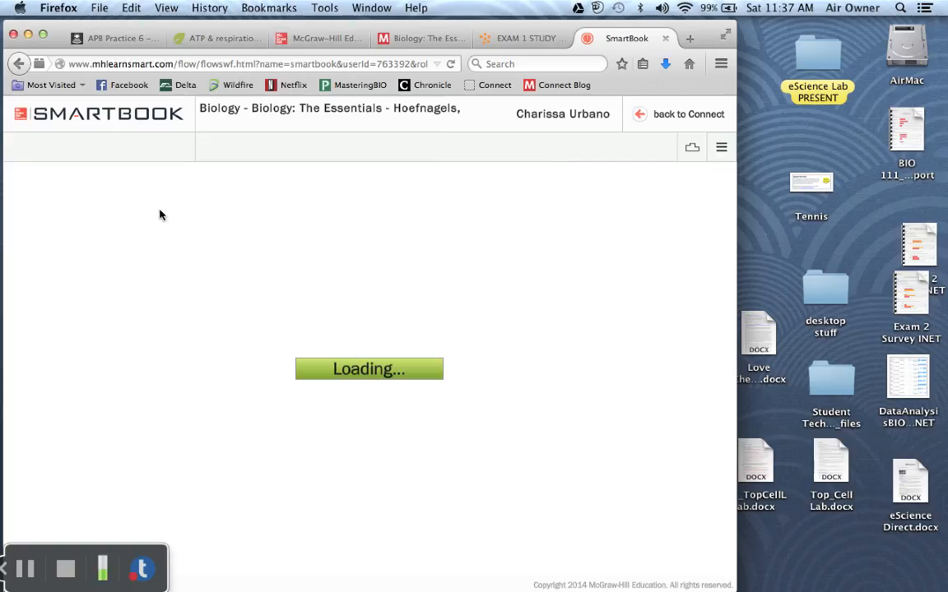
{"action": "mouse_move", "coordinate": [43, 185]}
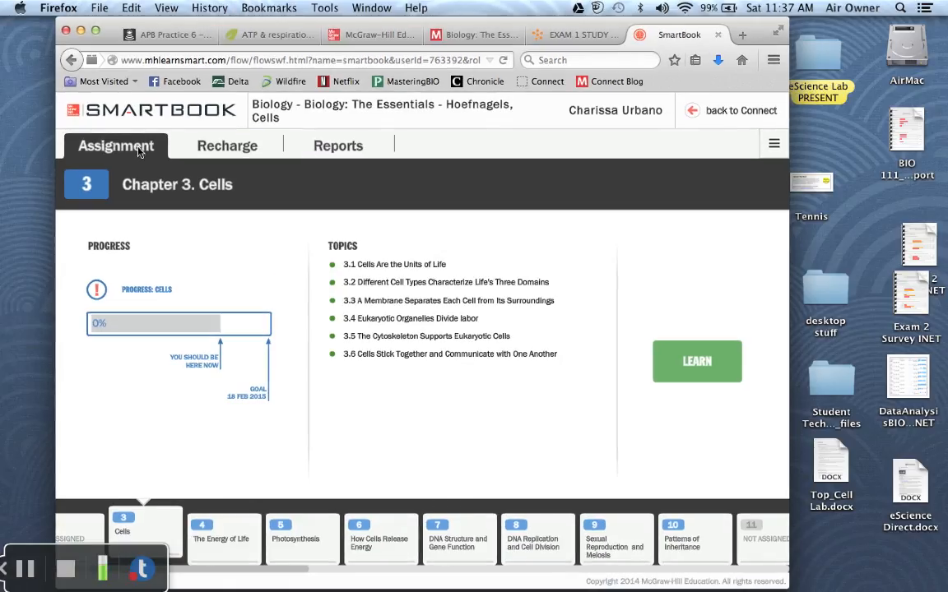
{"action": "mouse_move", "coordinate": [232, 153]}
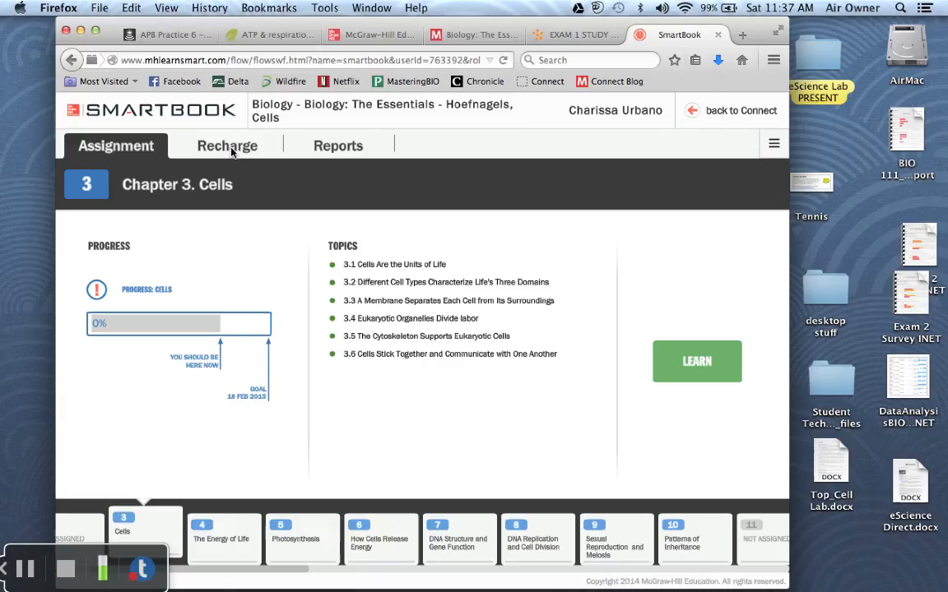
{"action": "mouse_move", "coordinate": [251, 138]}
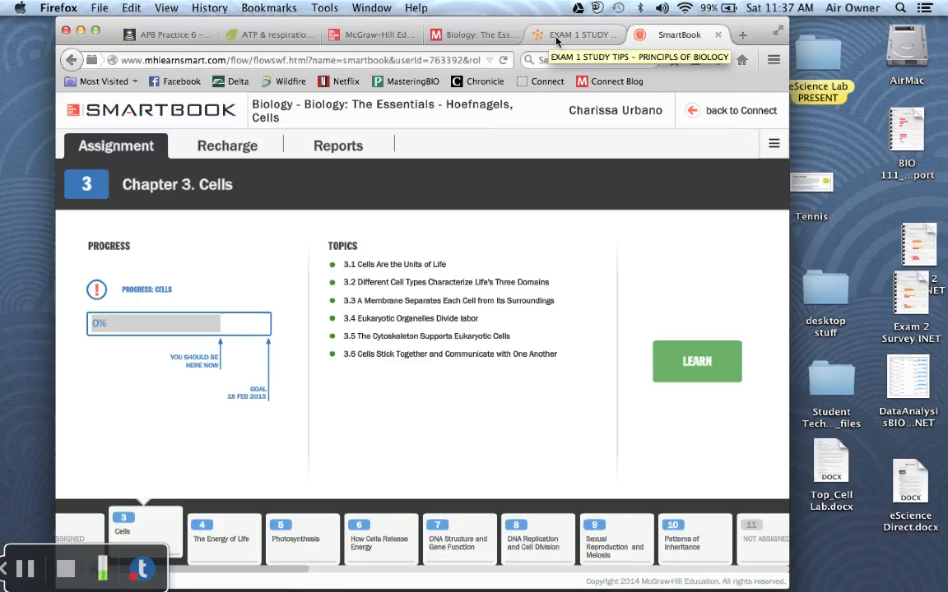
- Read through the Exam 1 Study Tips chapter video playlist and return to its opening instructions
{"action": "left_click", "coordinate": [576, 35]}
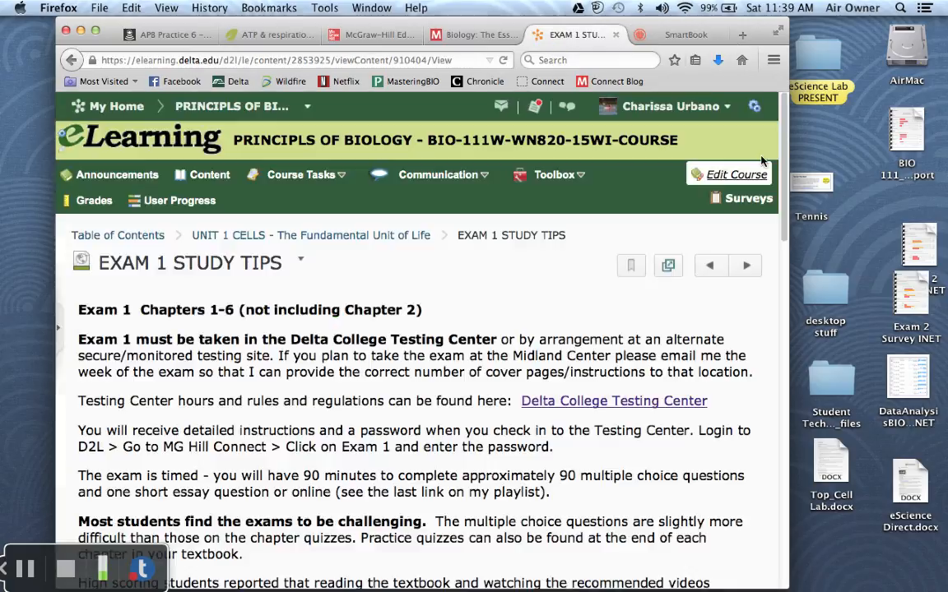
{"action": "scroll", "scroll_direction": "down", "scroll_amount": 3}
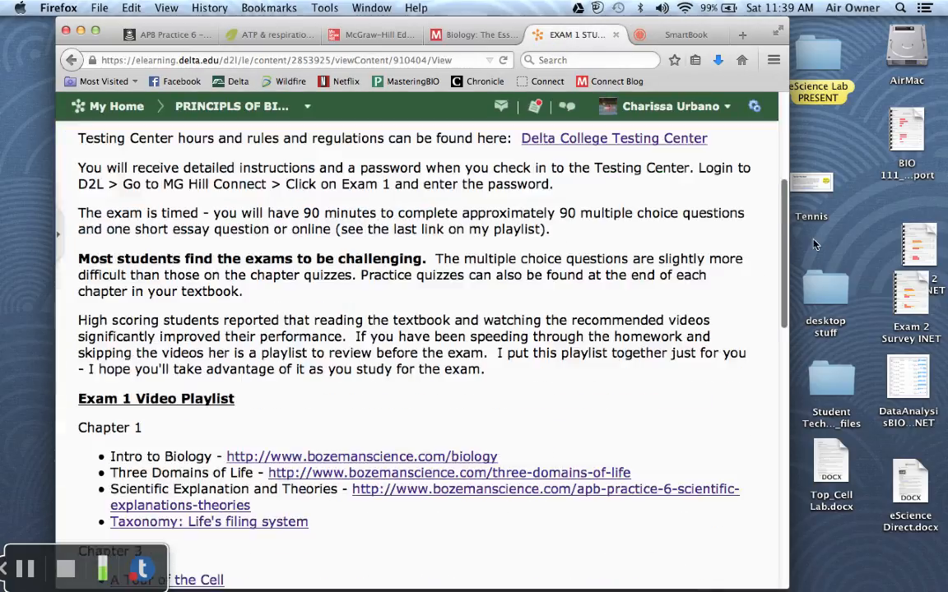
{"action": "scroll", "scroll_direction": "down", "scroll_amount": 3}
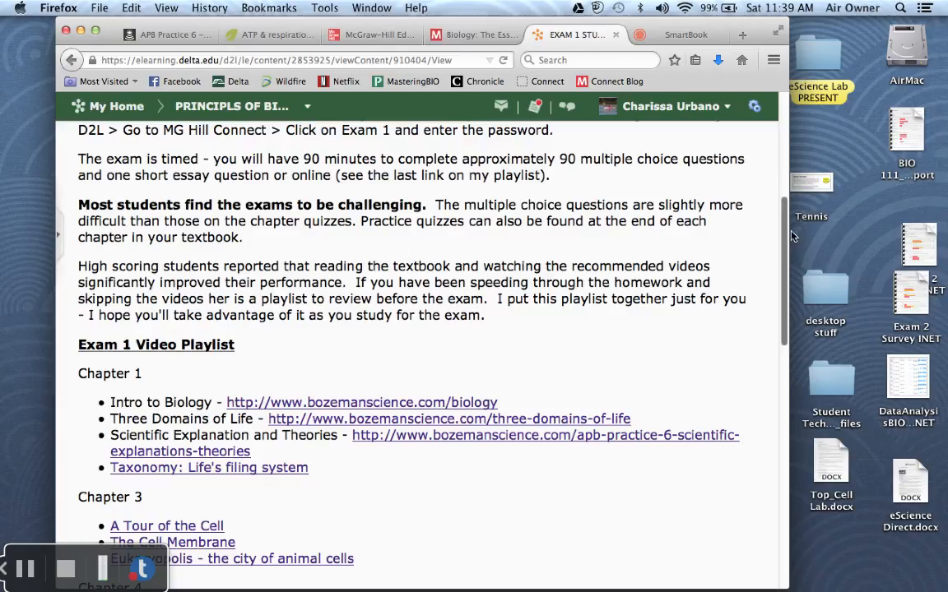
{"action": "scroll", "scroll_direction": "down", "scroll_amount": 3}
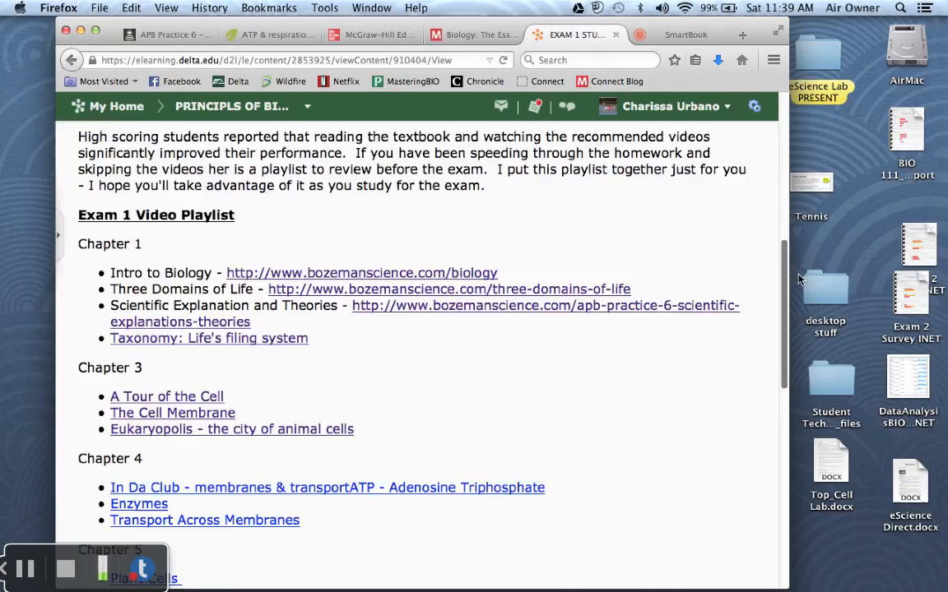
{"action": "scroll", "scroll_direction": "down", "scroll_amount": 3}
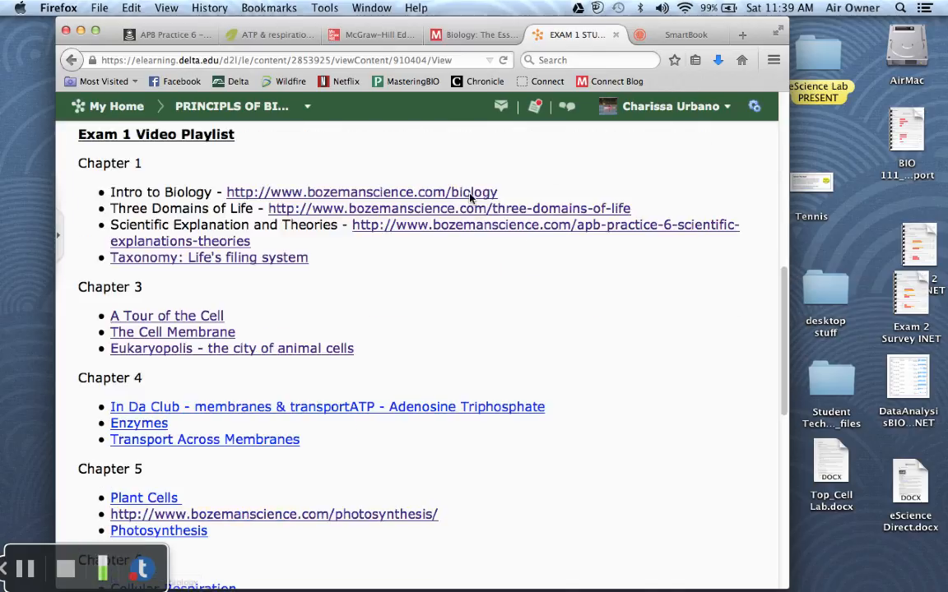
{"action": "mouse_move", "coordinate": [387, 275]}
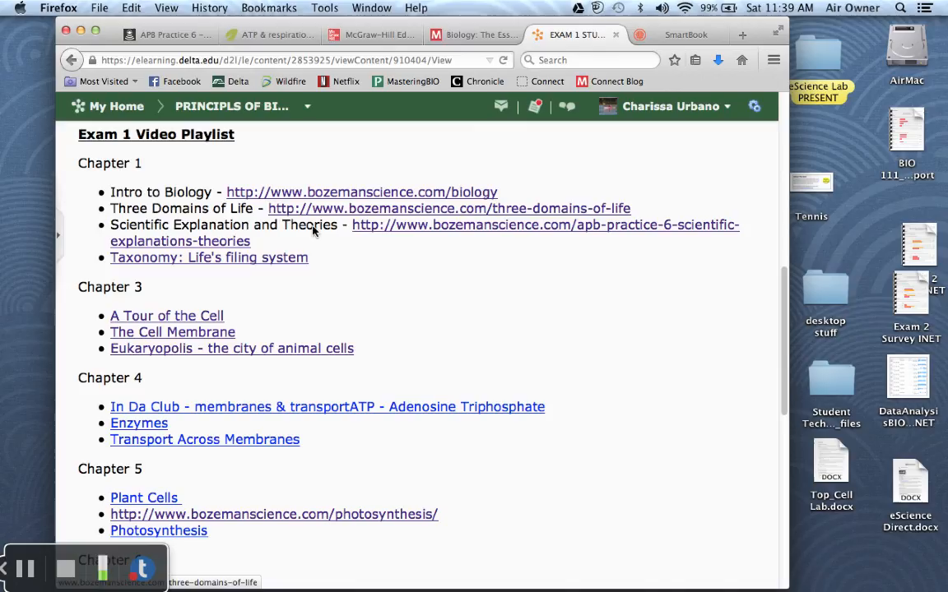
{"action": "mouse_move", "coordinate": [282, 329]}
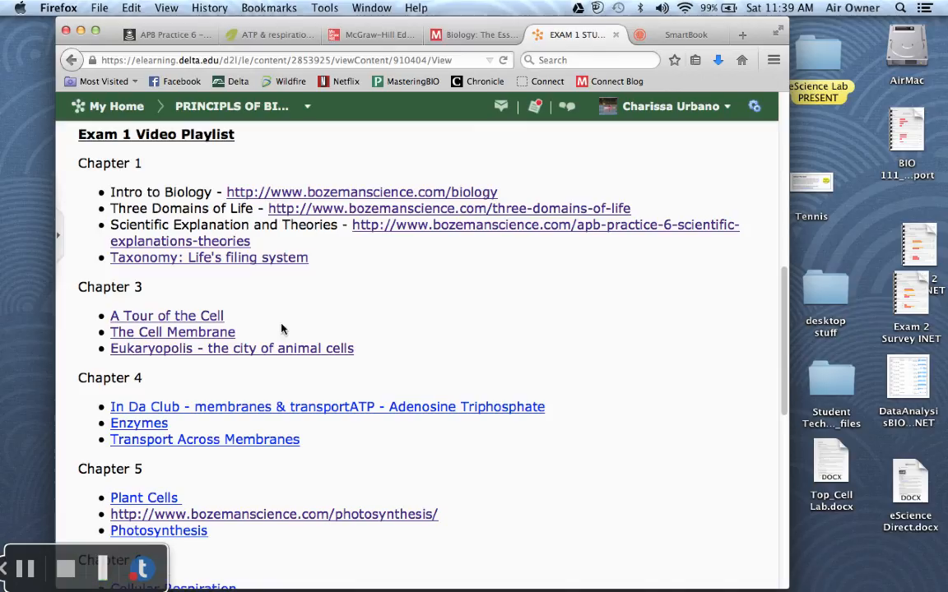
{"action": "mouse_move", "coordinate": [795, 283]}
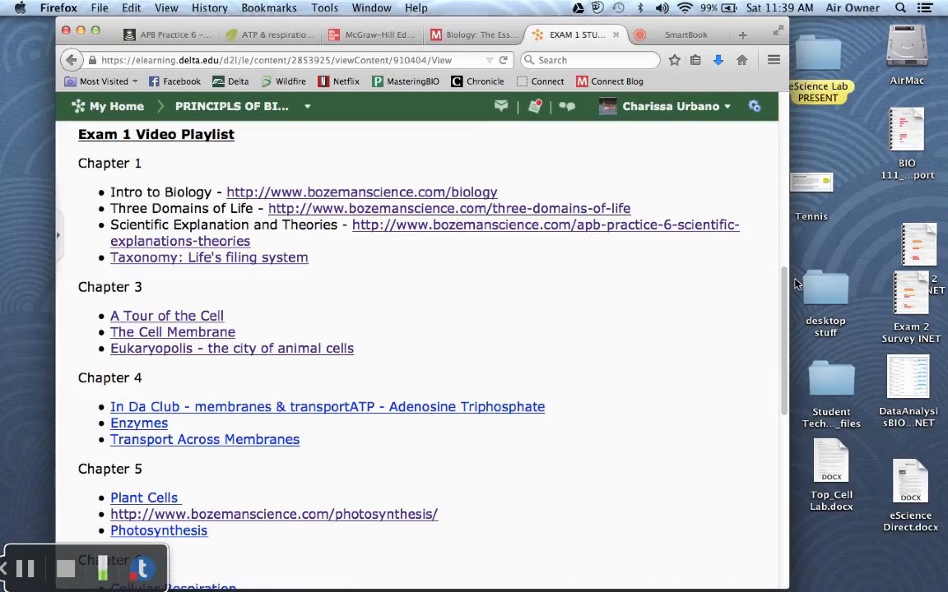
{"action": "scroll", "scroll_direction": "down", "scroll_amount": 3}
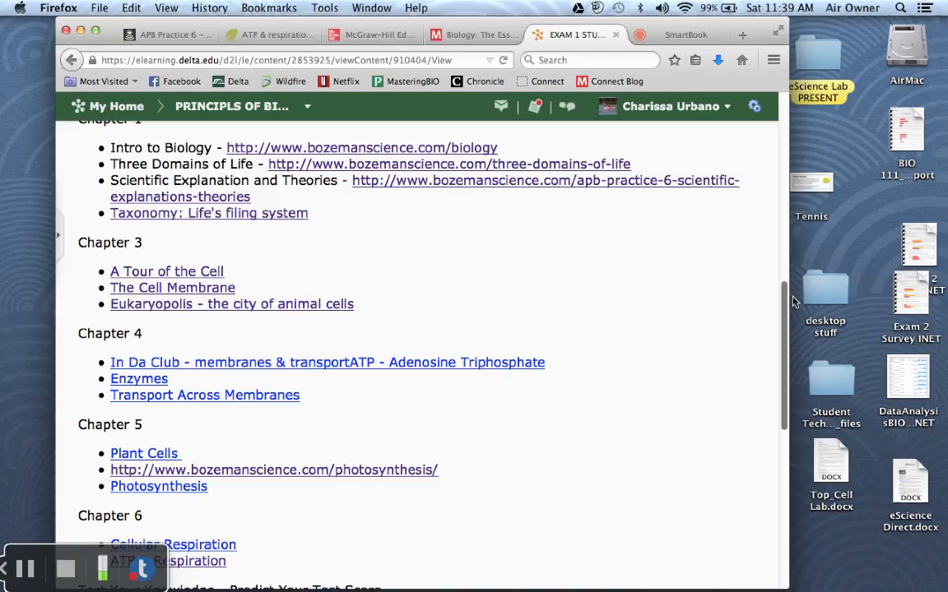
{"action": "mouse_move", "coordinate": [436, 308]}
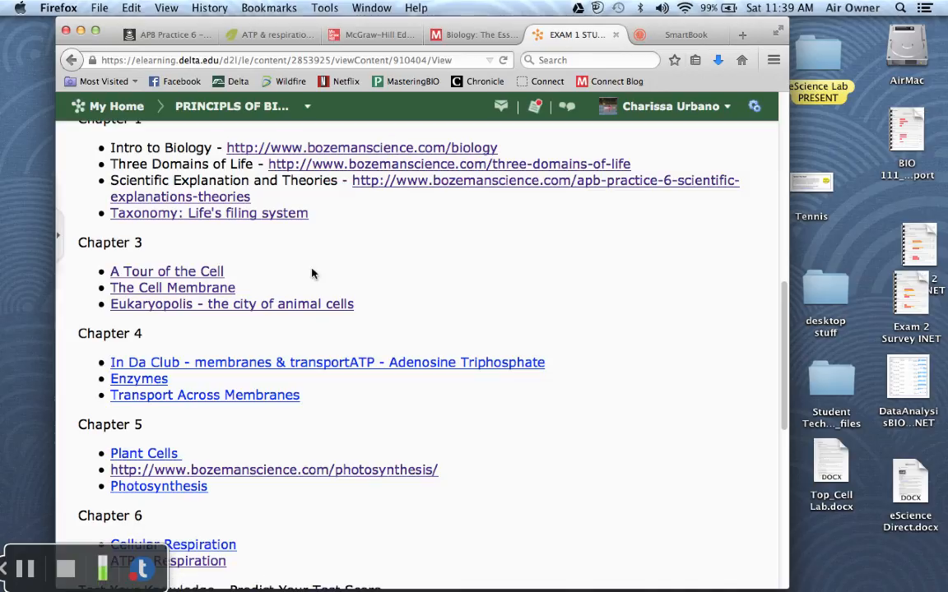
{"action": "mouse_move", "coordinate": [784, 322]}
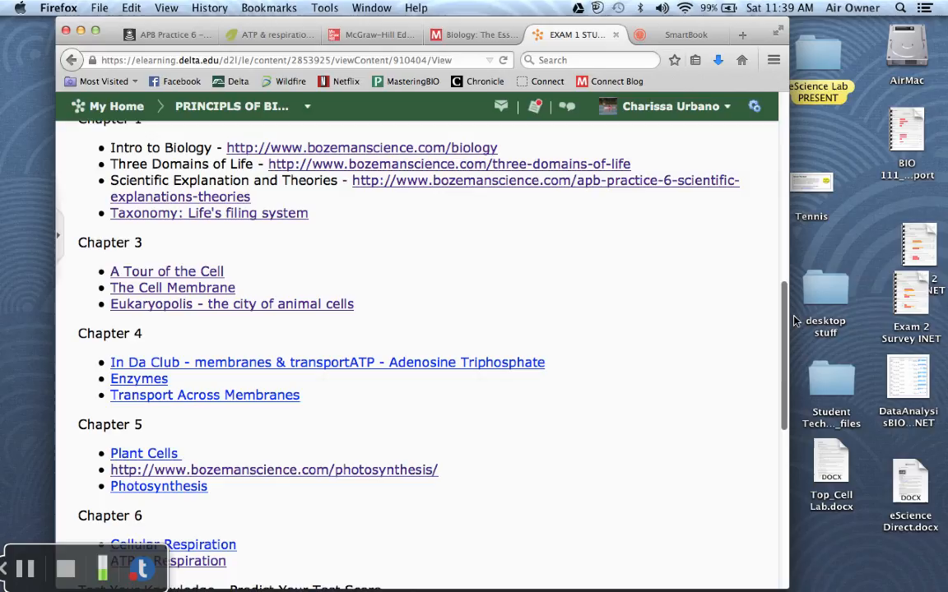
{"action": "scroll", "scroll_direction": "down", "scroll_amount": 3}
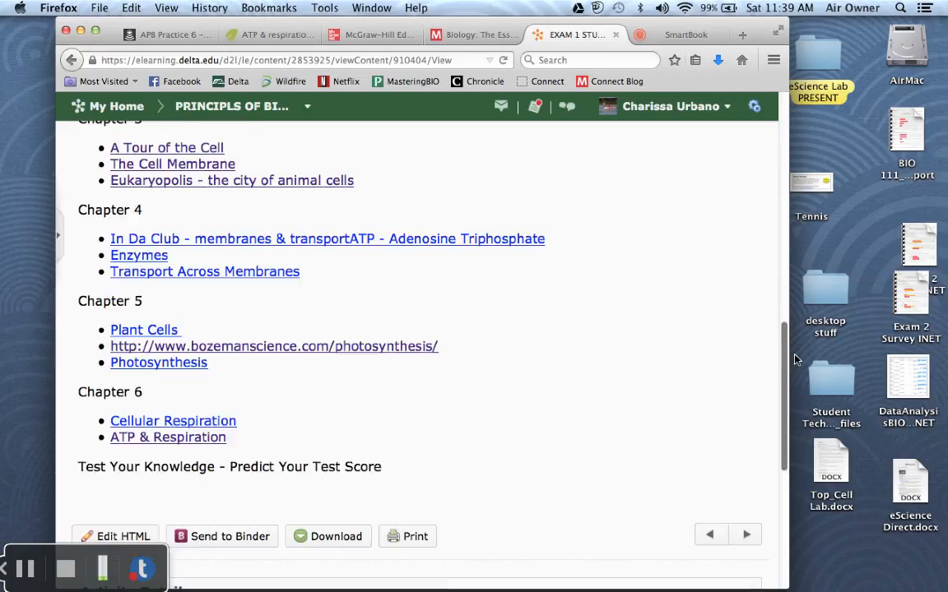
{"action": "scroll", "scroll_direction": "up", "scroll_amount": 3}
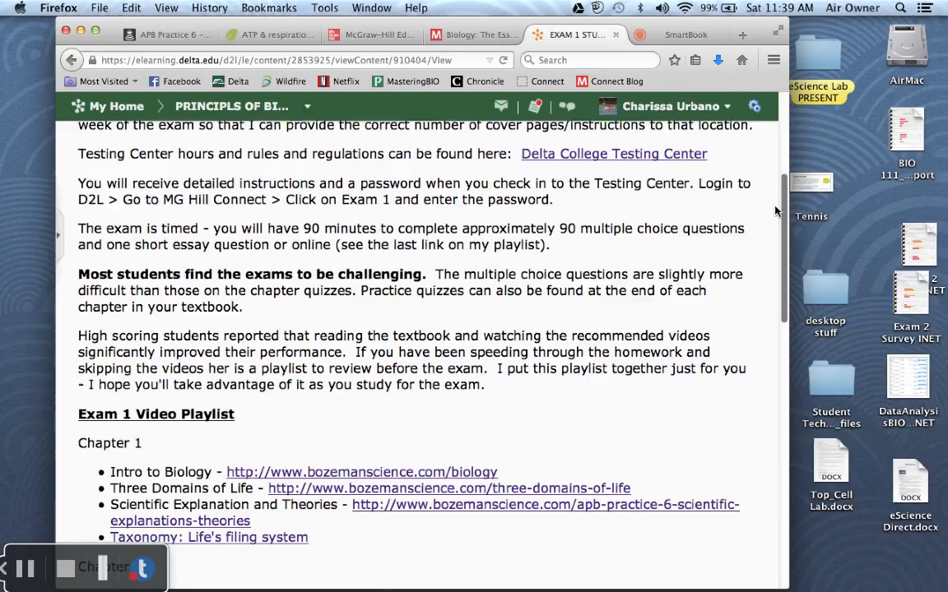
{"action": "scroll", "scroll_direction": "up", "scroll_amount": 3}
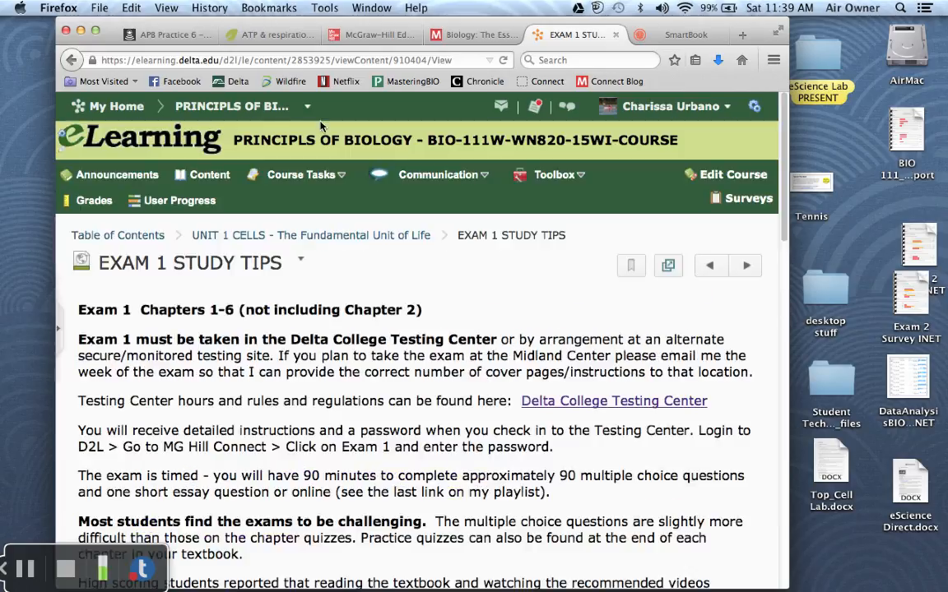
- Visit the Scientific Explanations and ATP & respiration video pages, then the McGraw-Hill Campus courses page
{"action": "left_click", "coordinate": [165, 35]}
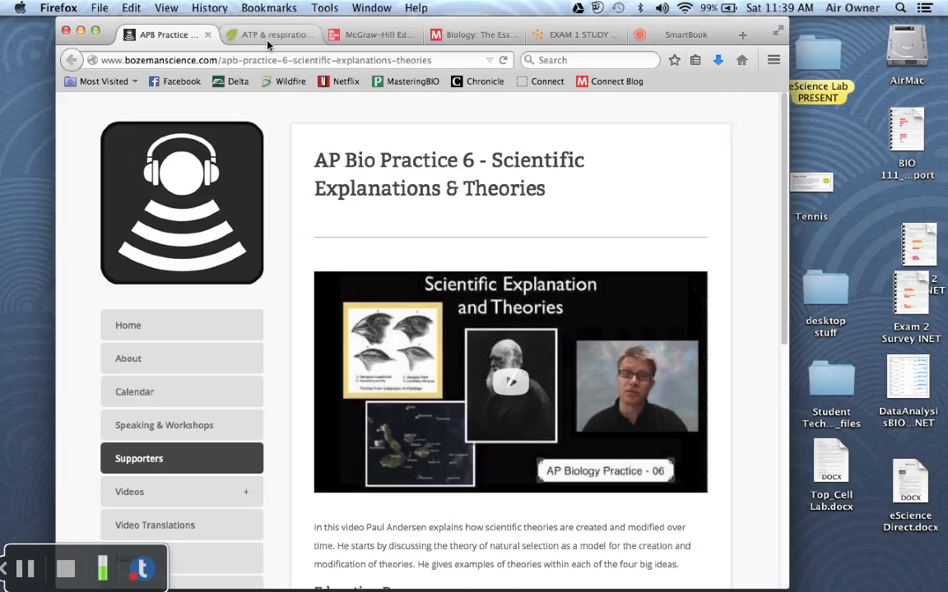
{"action": "left_click", "coordinate": [271, 35]}
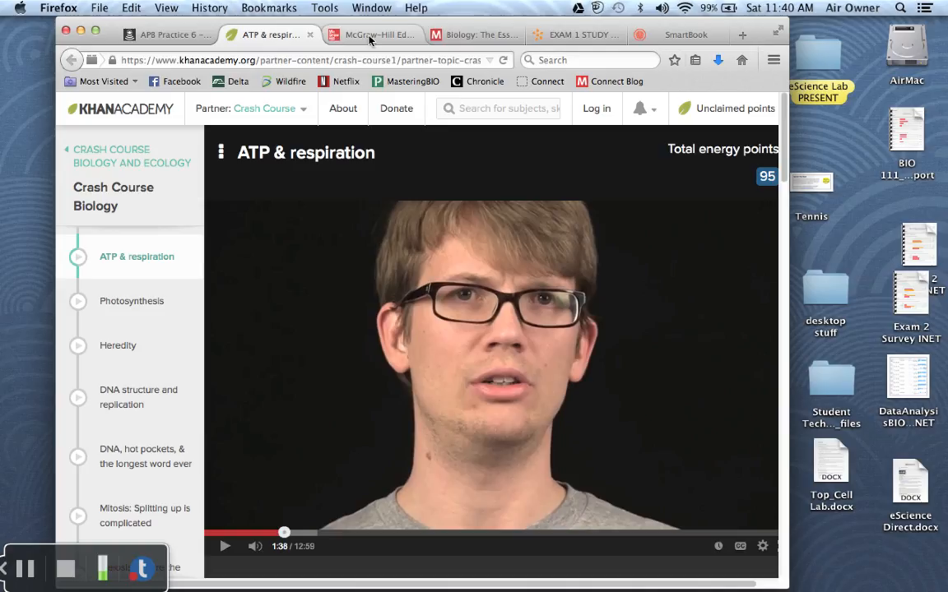
{"action": "left_click", "coordinate": [372, 35]}
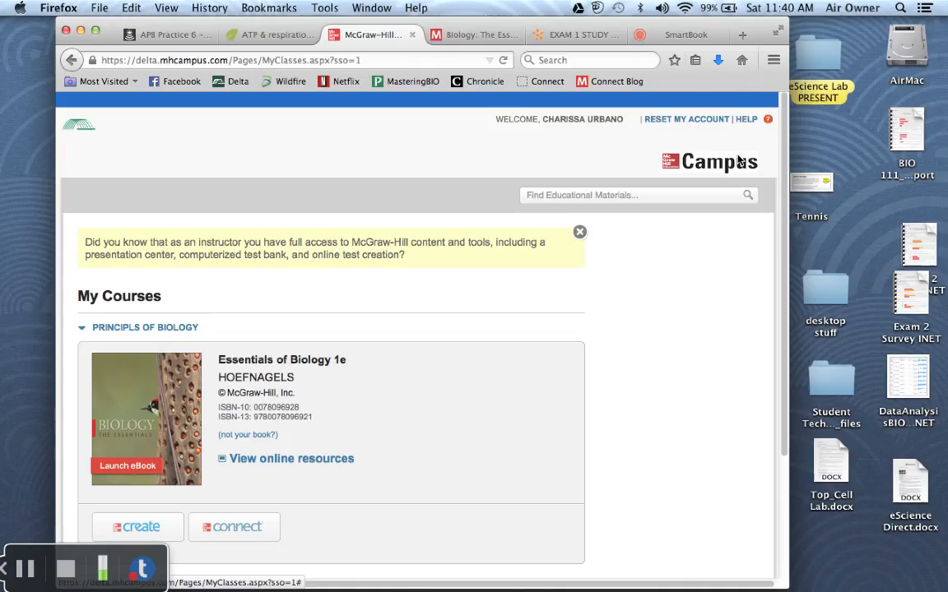
- Scroll the My Courses page to the Essentials of Biology 1e ebook under Principles of Biology
{"action": "scroll", "scroll_direction": "down", "scroll_amount": 3}
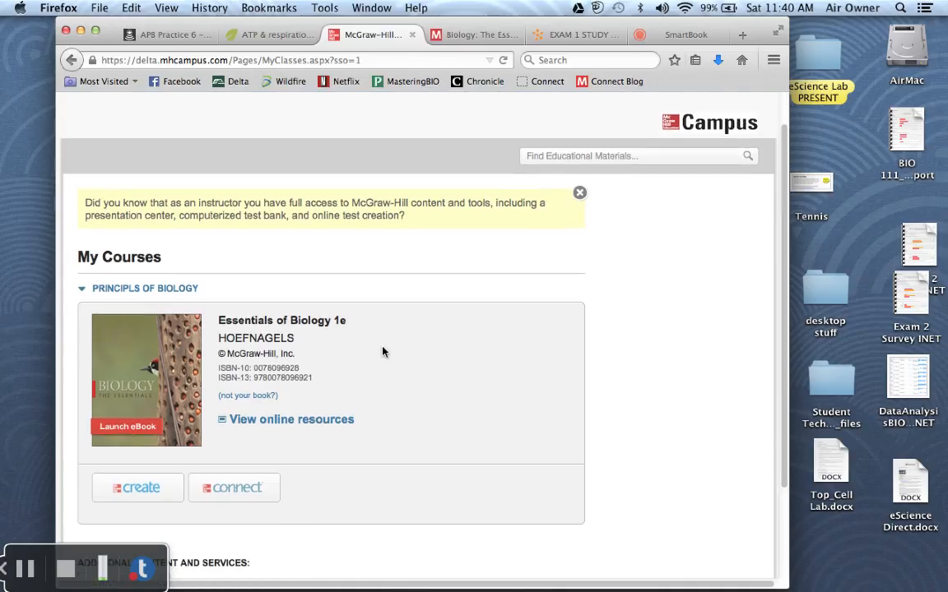
{"action": "mouse_move", "coordinate": [291, 419]}
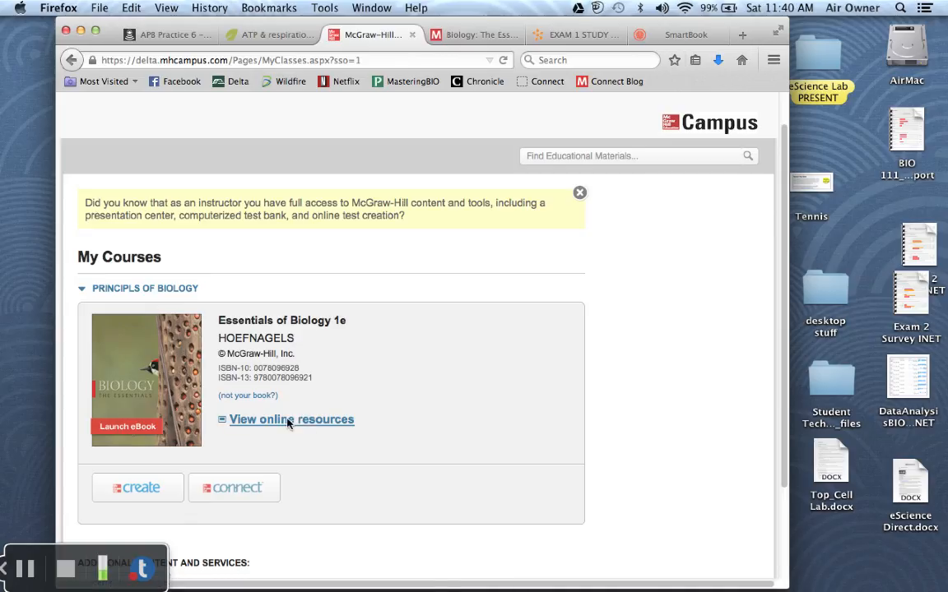
{"action": "mouse_move", "coordinate": [292, 419]}
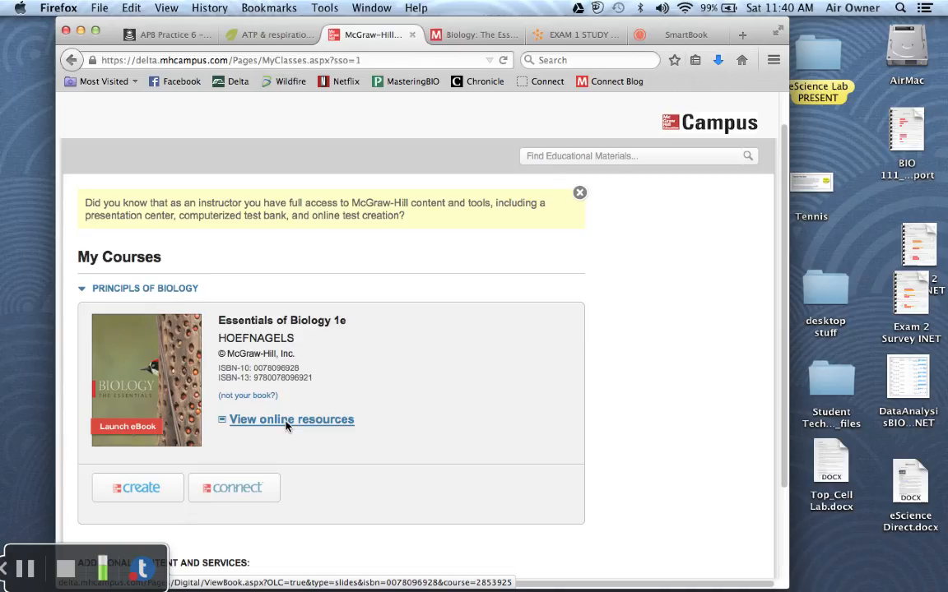
{"action": "mouse_move", "coordinate": [284, 426]}
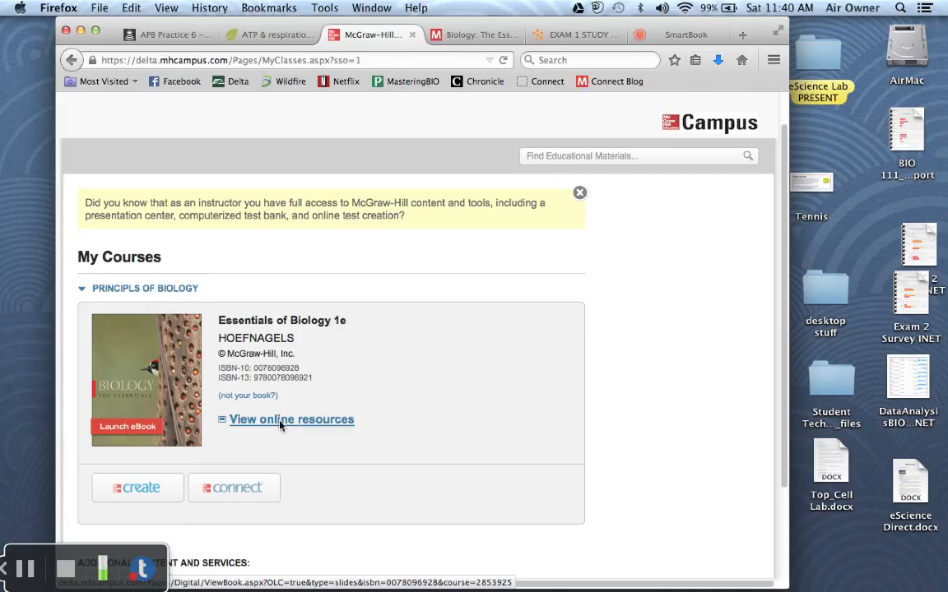
{"action": "left_click", "coordinate": [291, 420]}
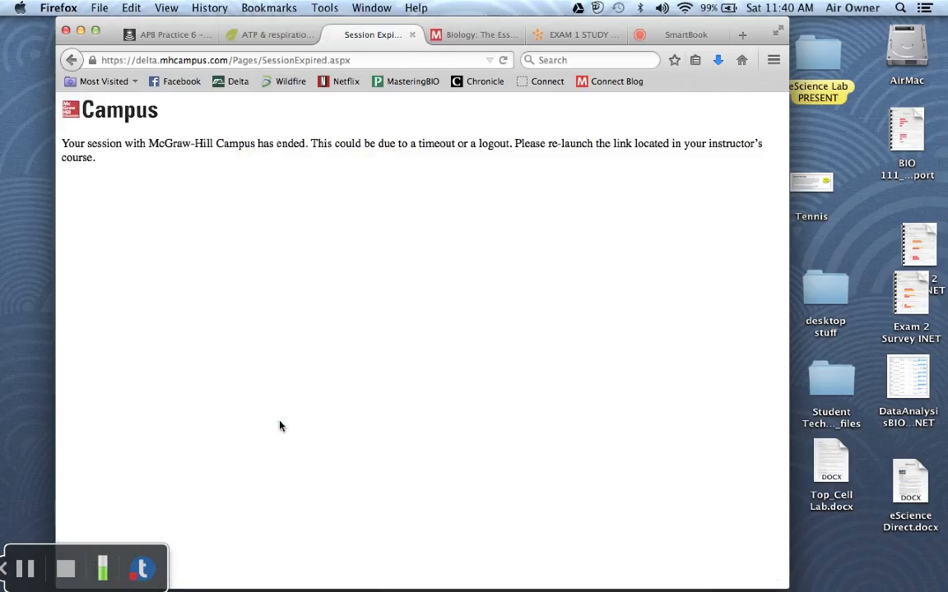
{"action": "mouse_move", "coordinate": [279, 340]}
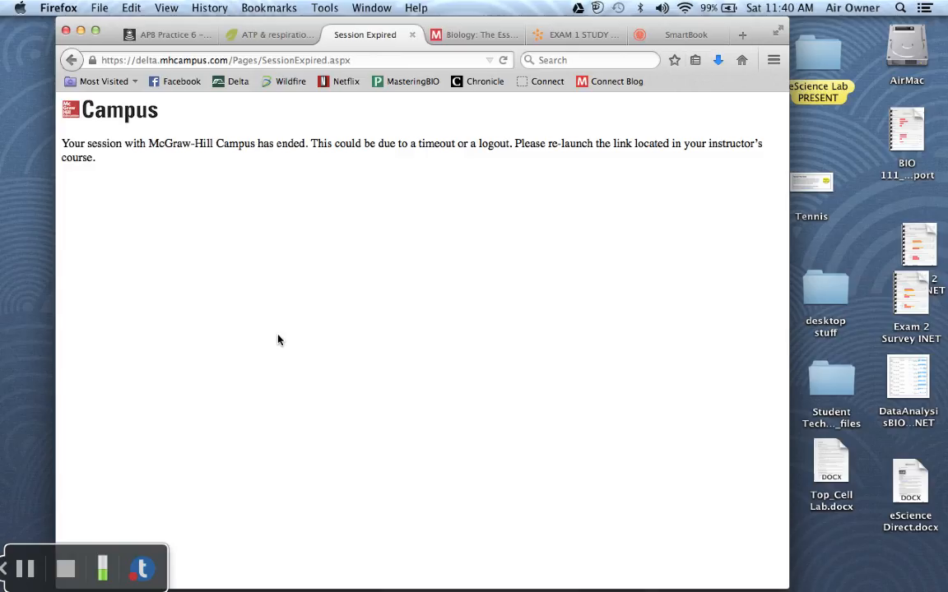
{"action": "mouse_move", "coordinate": [270, 281]}
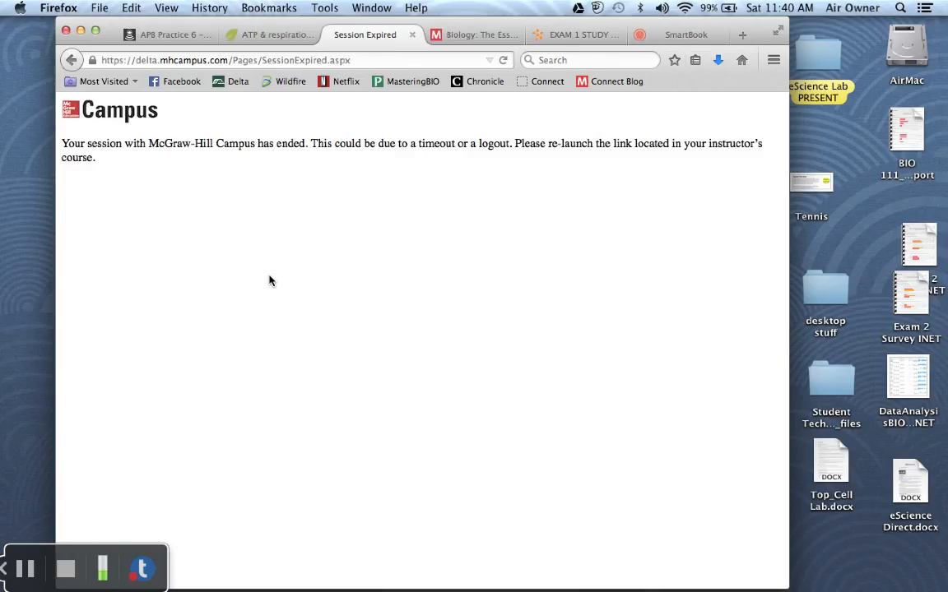
{"action": "mouse_move", "coordinate": [233, 236]}
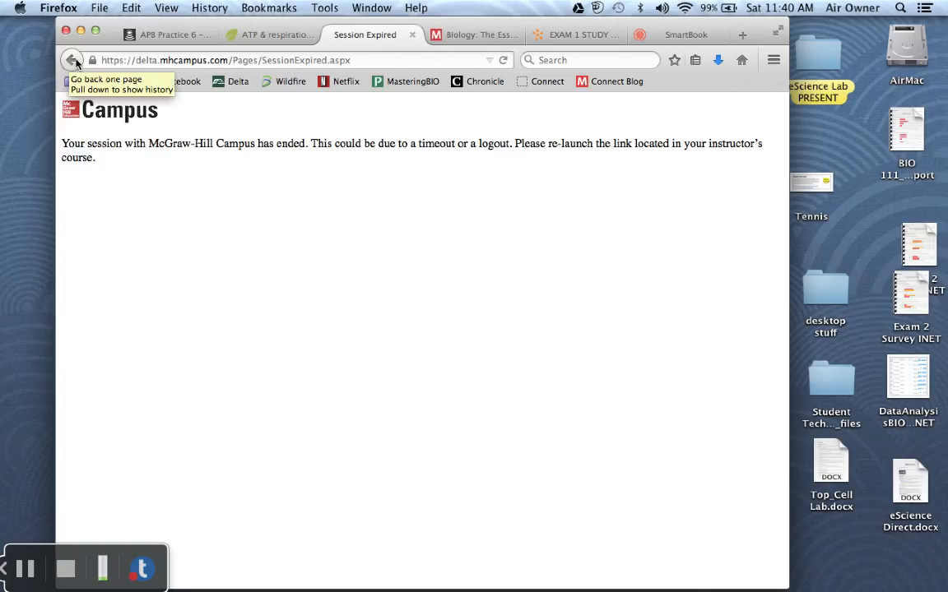
{"action": "left_click", "coordinate": [72, 59]}
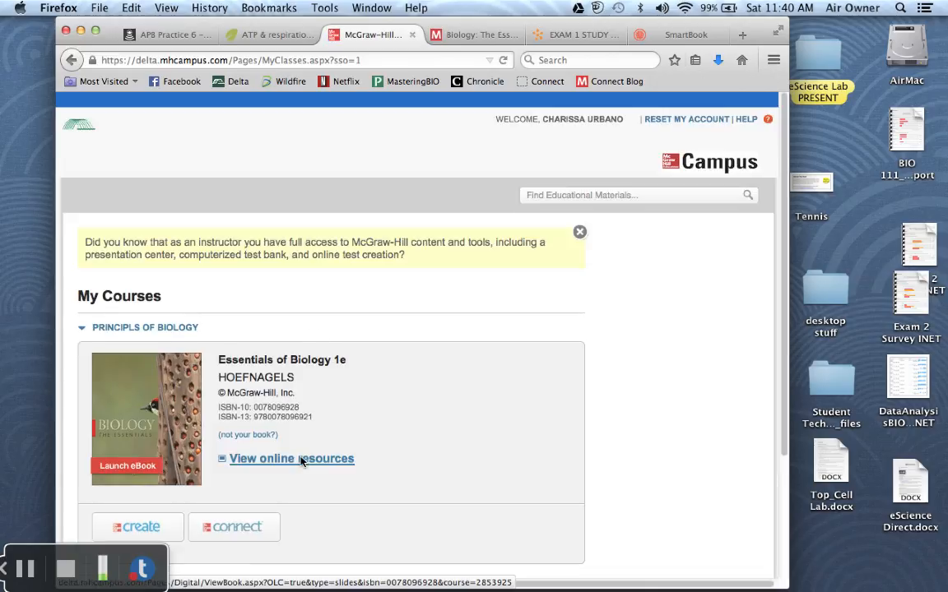
- View the textbook's online resources and bring the Biology: The Essentials companion site forward
{"action": "left_click", "coordinate": [291, 458]}
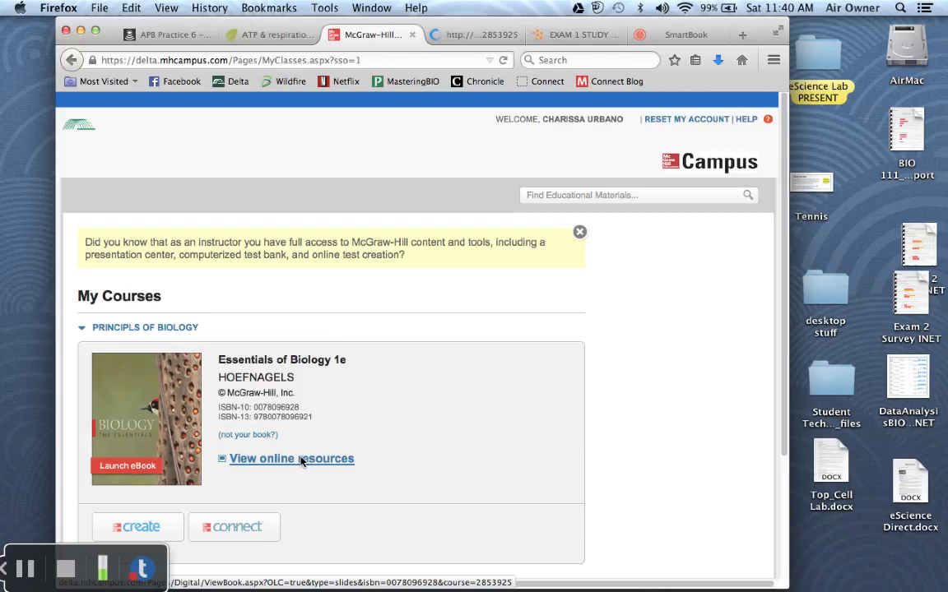
{"action": "left_click", "coordinate": [291, 458]}
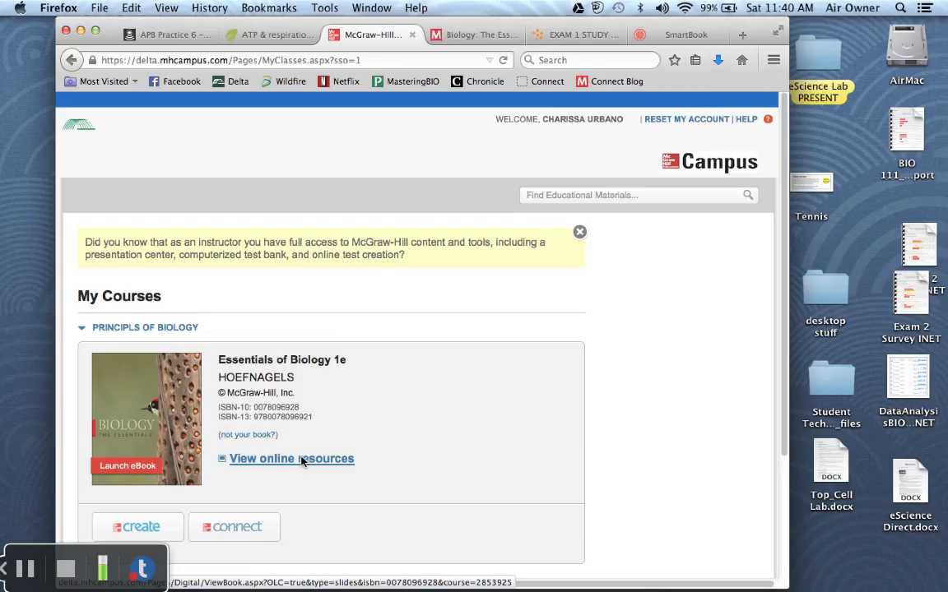
{"action": "left_click", "coordinate": [292, 458]}
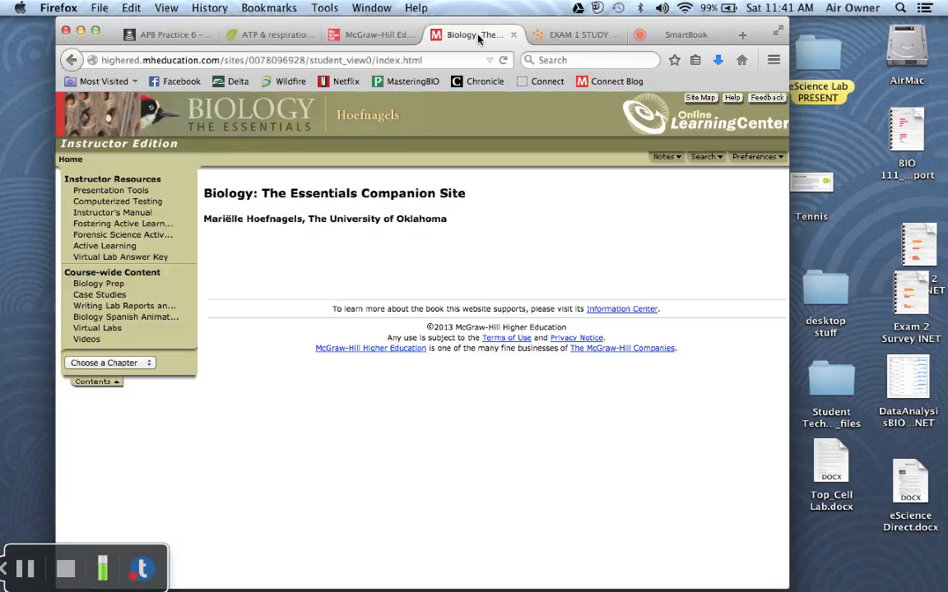
{"action": "mouse_move", "coordinate": [160, 369]}
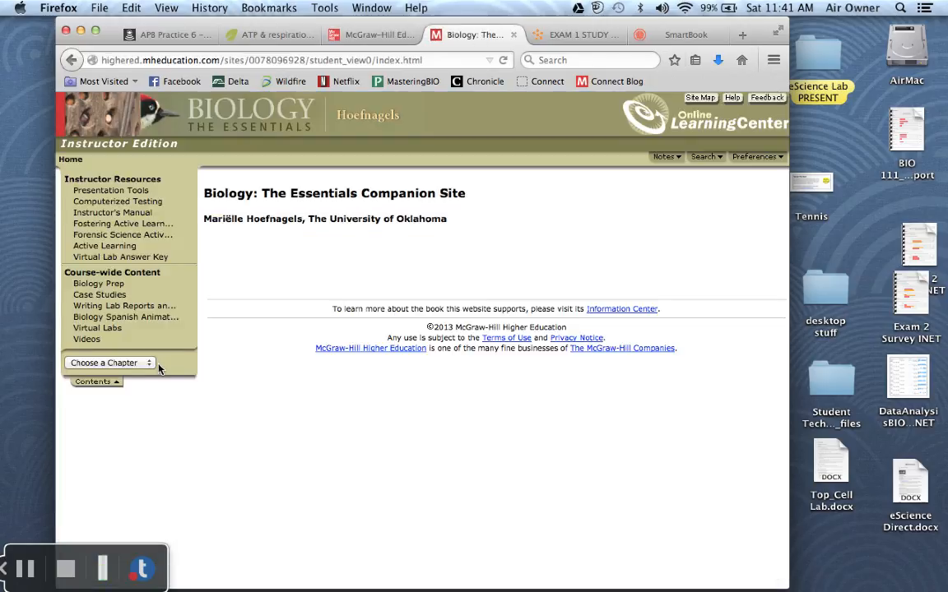
{"action": "mouse_move", "coordinate": [120, 257]}
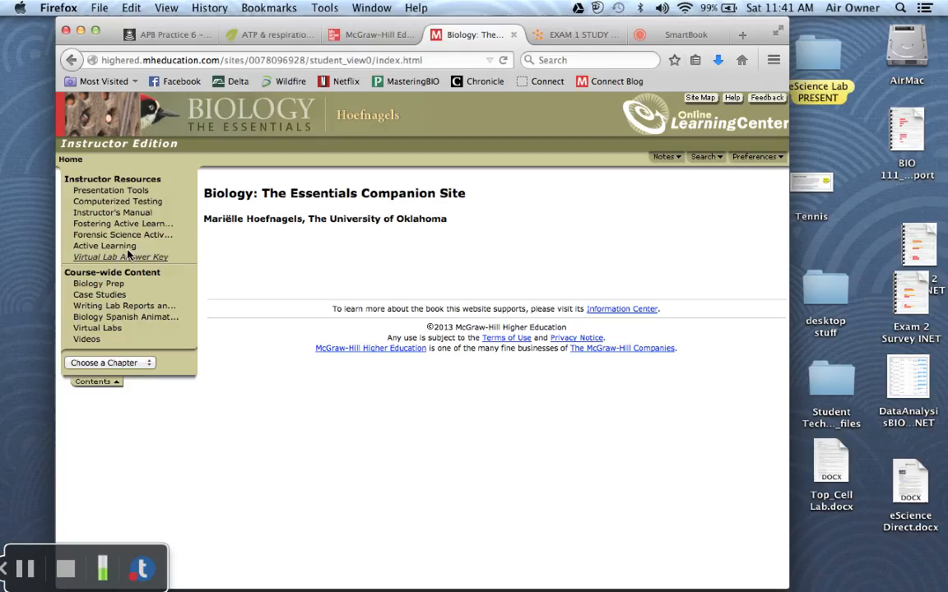
- Choose Chapter 1, Scientific Study of Life, from the chapter list
{"action": "left_click", "coordinate": [110, 363]}
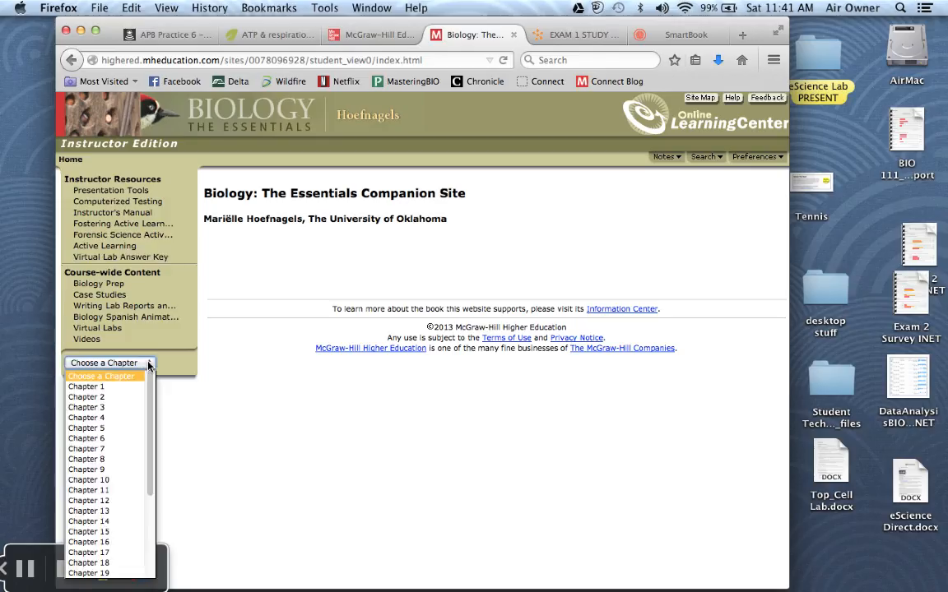
{"action": "left_click", "coordinate": [85, 387]}
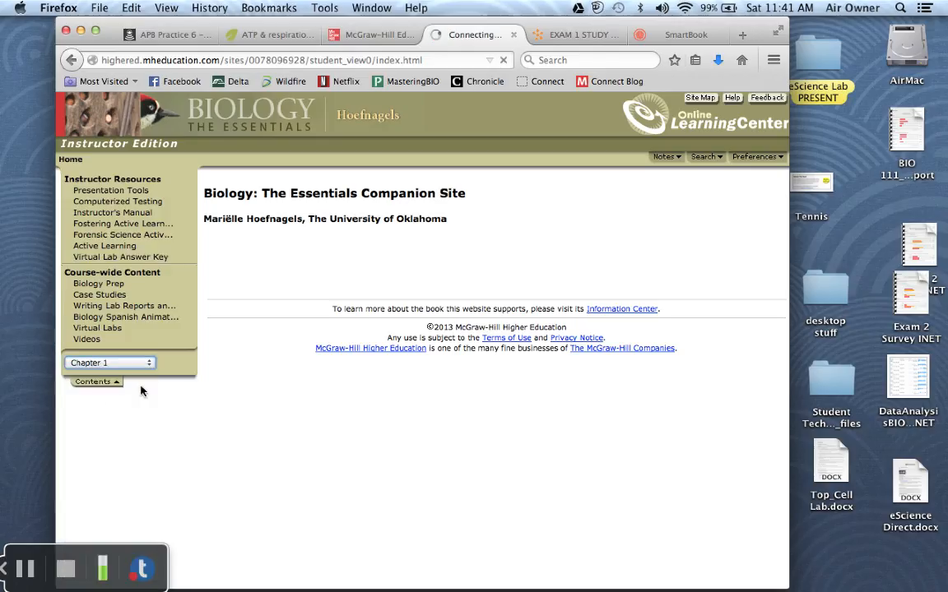
{"action": "left_click", "coordinate": [96, 381]}
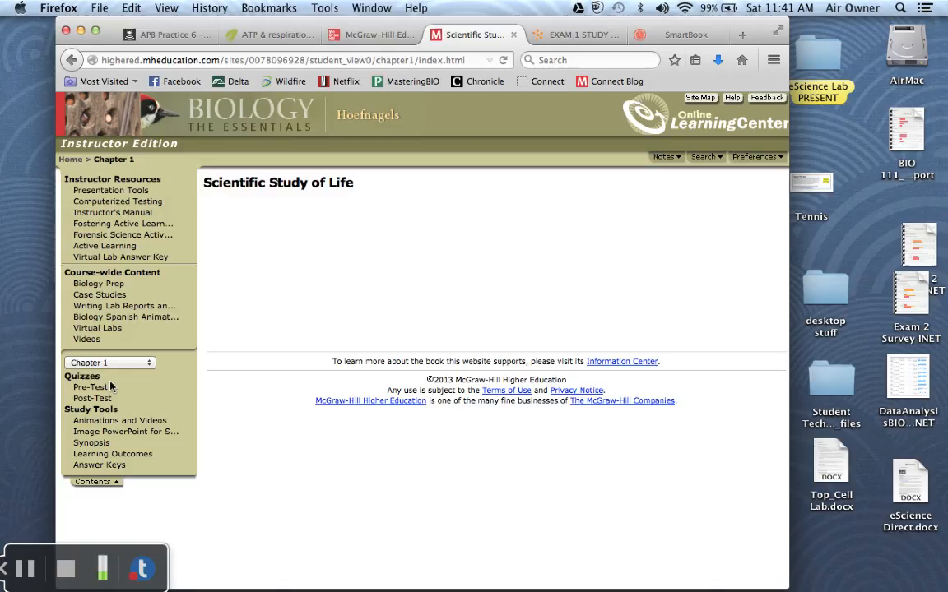
- Start the Chapter 1 Post-Test from the Quizzes list
{"action": "left_click", "coordinate": [92, 399]}
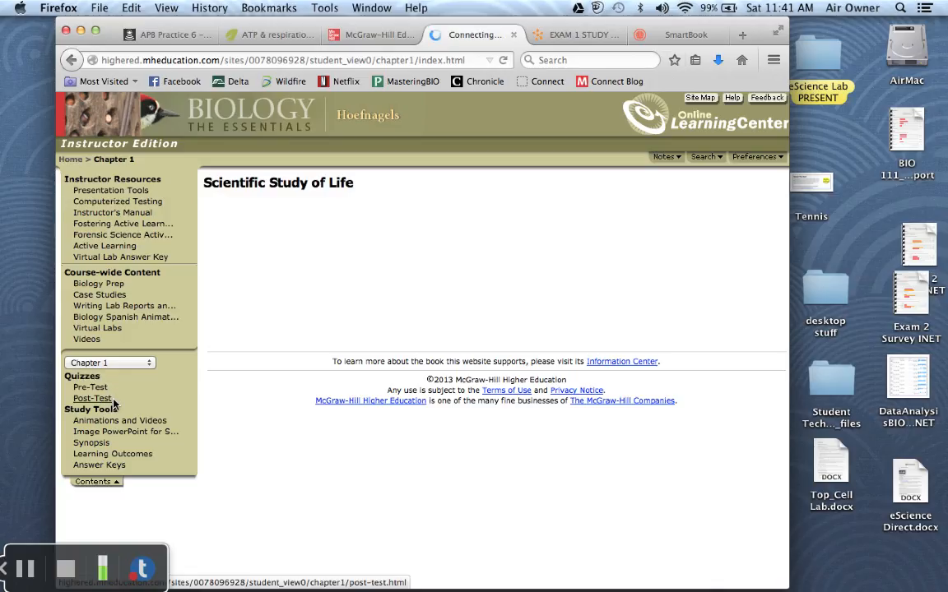
{"action": "left_click", "coordinate": [91, 398]}
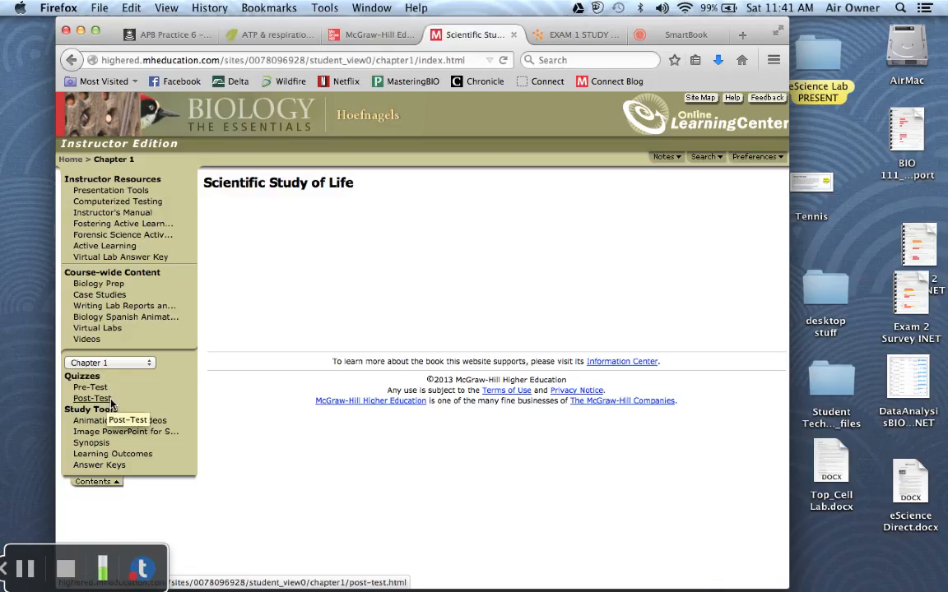
{"action": "left_click", "coordinate": [92, 398]}
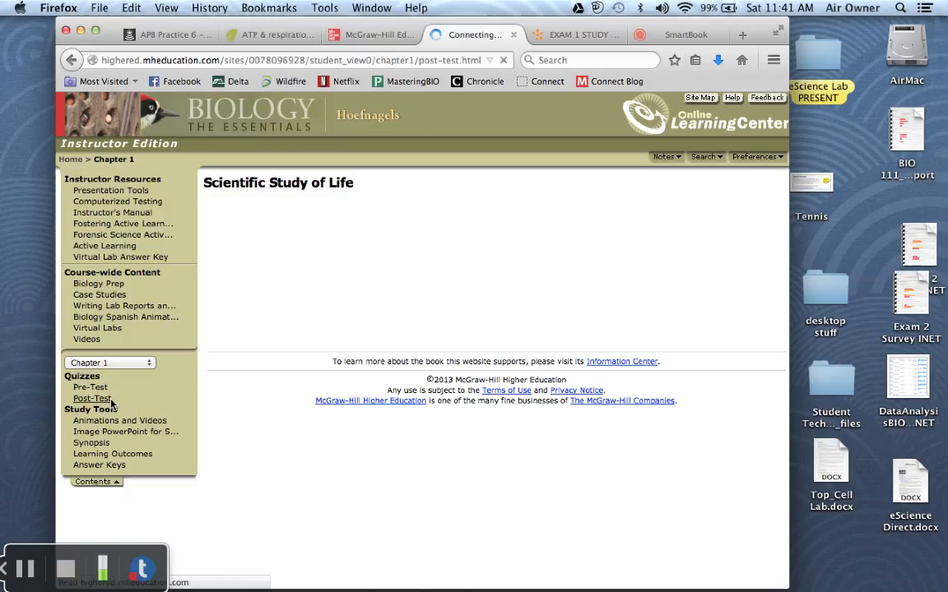
- Load the Chapter 1 Post-Test questions, beginning with the panting dog question
{"action": "left_click", "coordinate": [91, 398]}
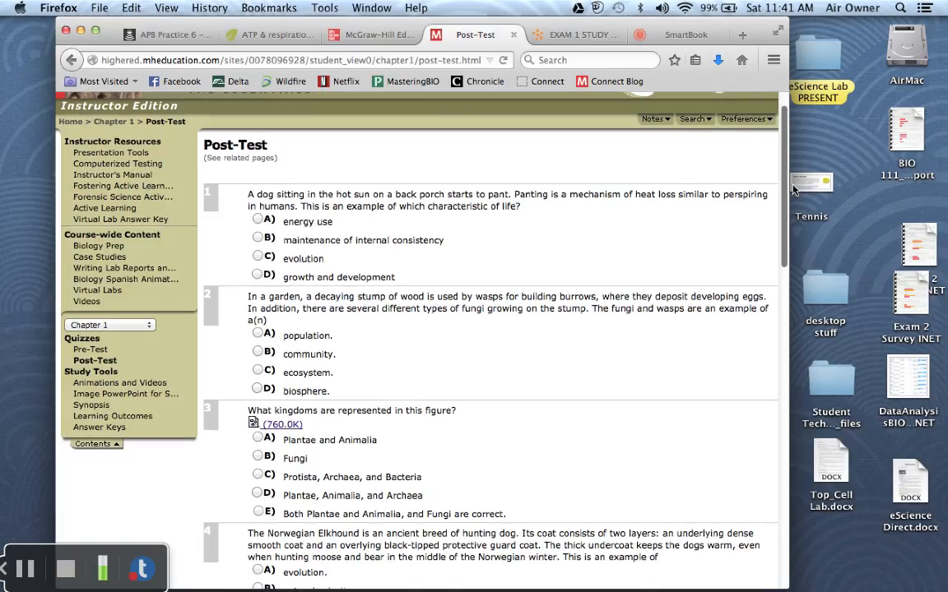
{"action": "mouse_move", "coordinate": [510, 218]}
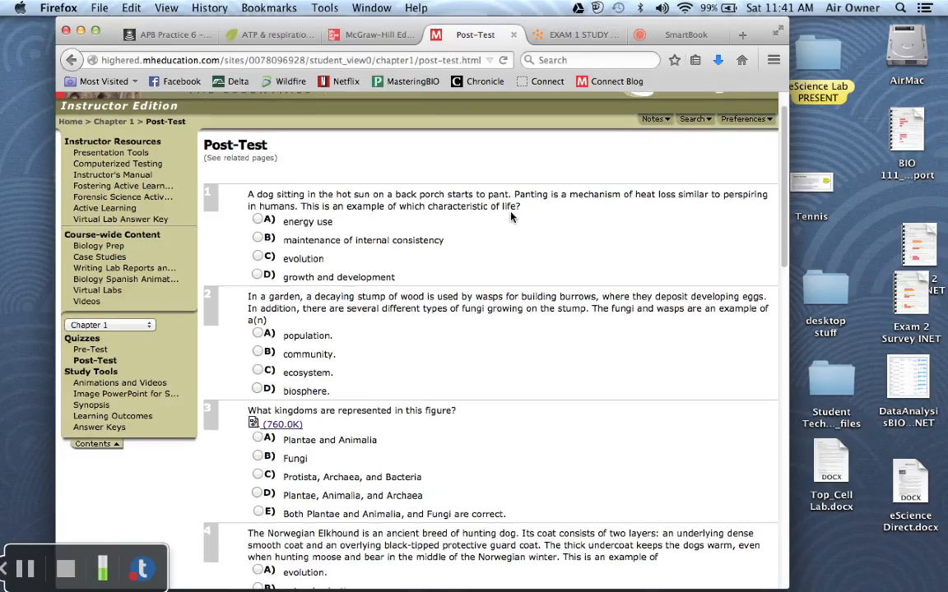
{"action": "mouse_move", "coordinate": [313, 397]}
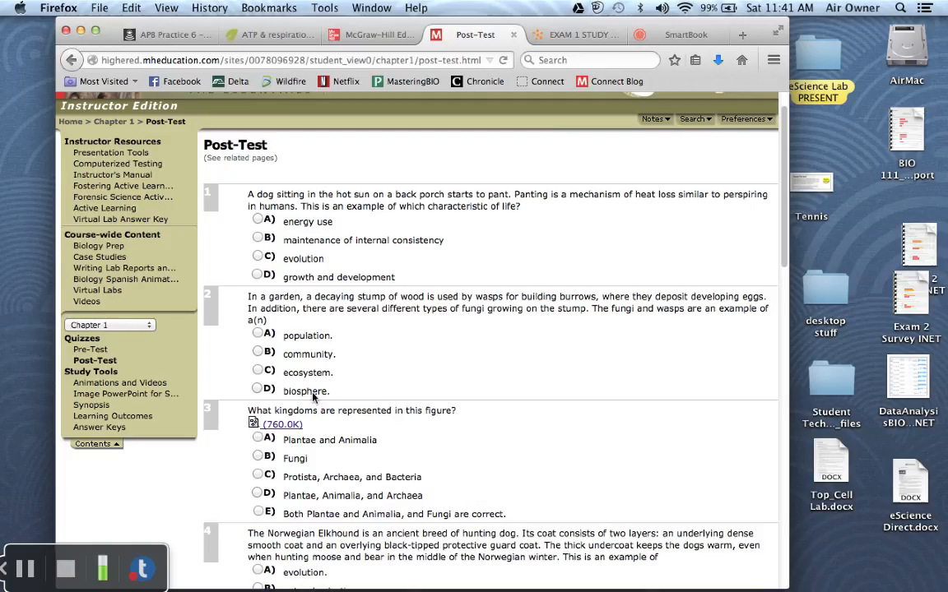
{"action": "mouse_move", "coordinate": [440, 369]}
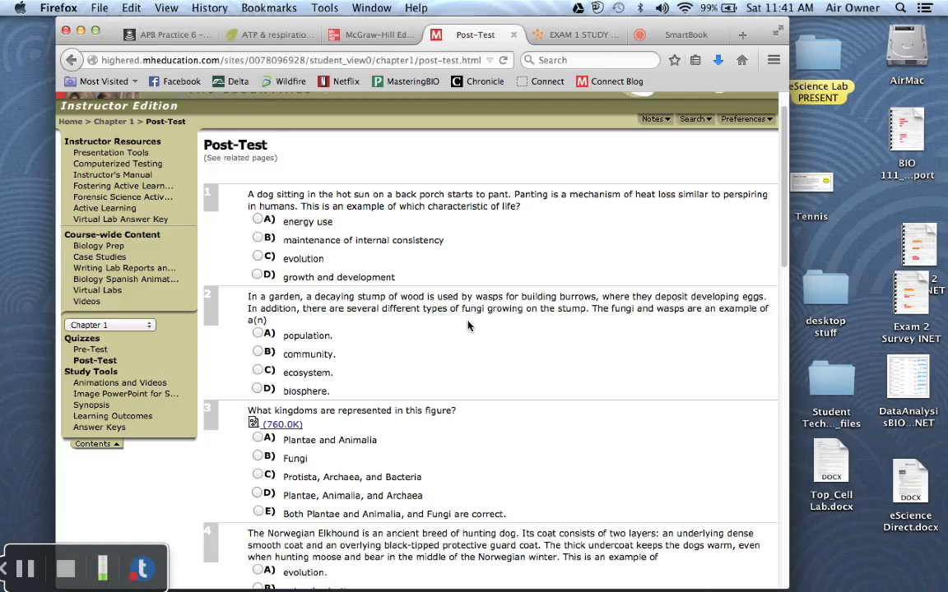
{"action": "mouse_move", "coordinate": [270, 388]}
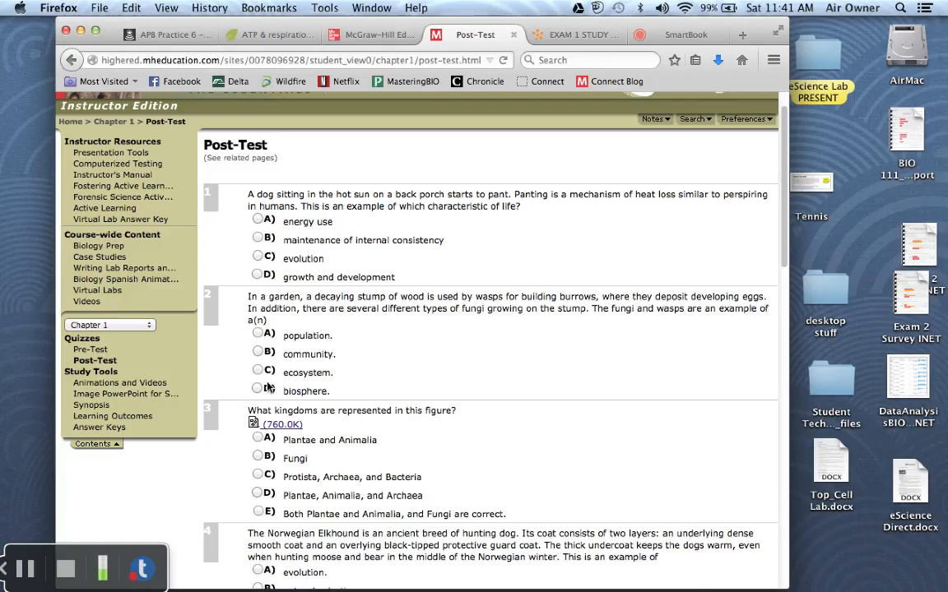